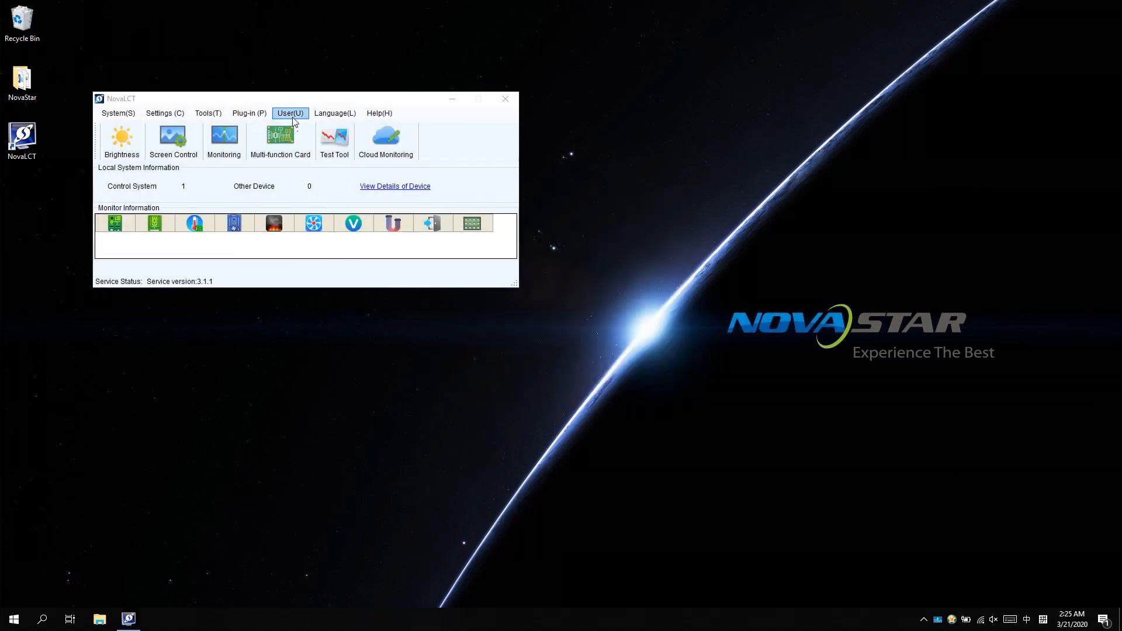
Log in as an Advanced Synchronous System User from the User menu with the password.
left_click(289, 113)
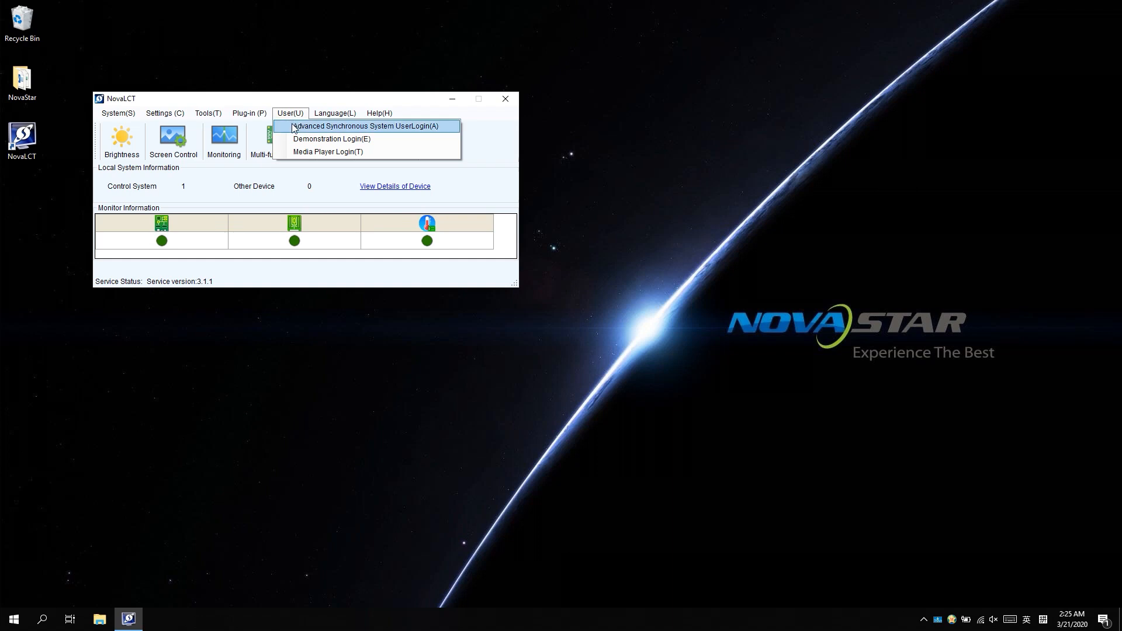
left_click(368, 126)
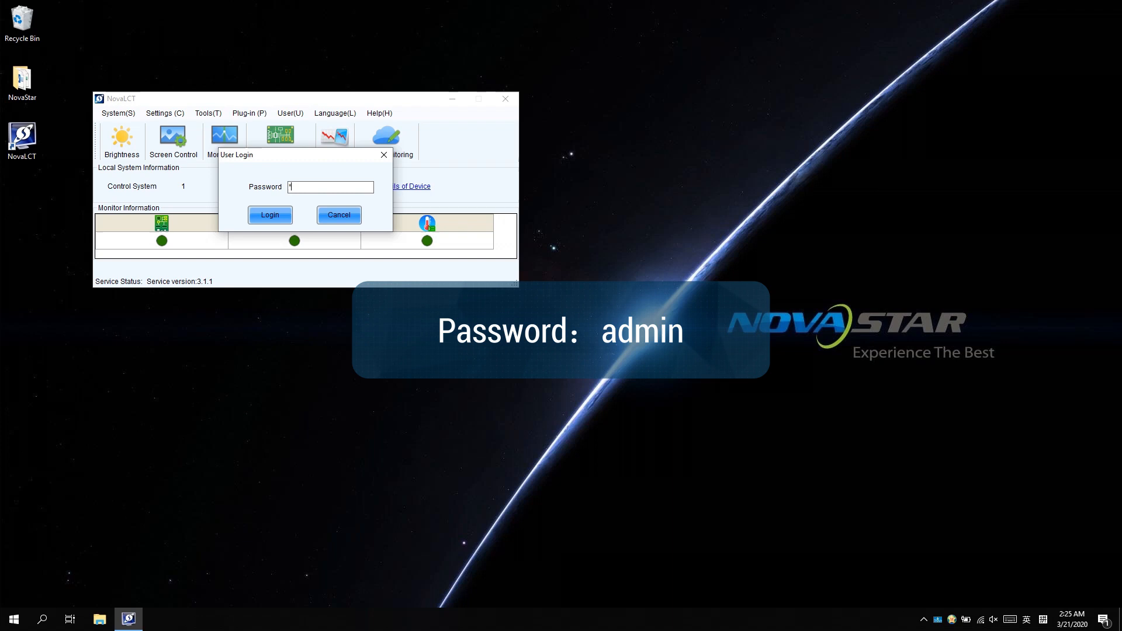
left_click(270, 215)
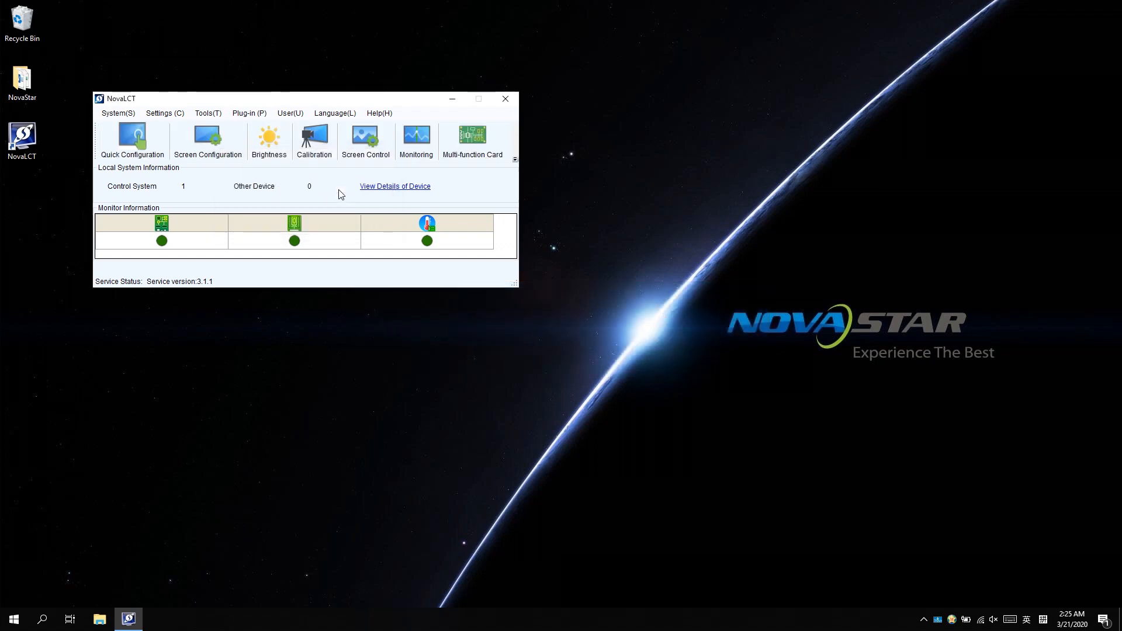
Start Screen Configuration for port 192.168.0.10:5200, keeping Configure Screen selected.
left_click(207, 140)
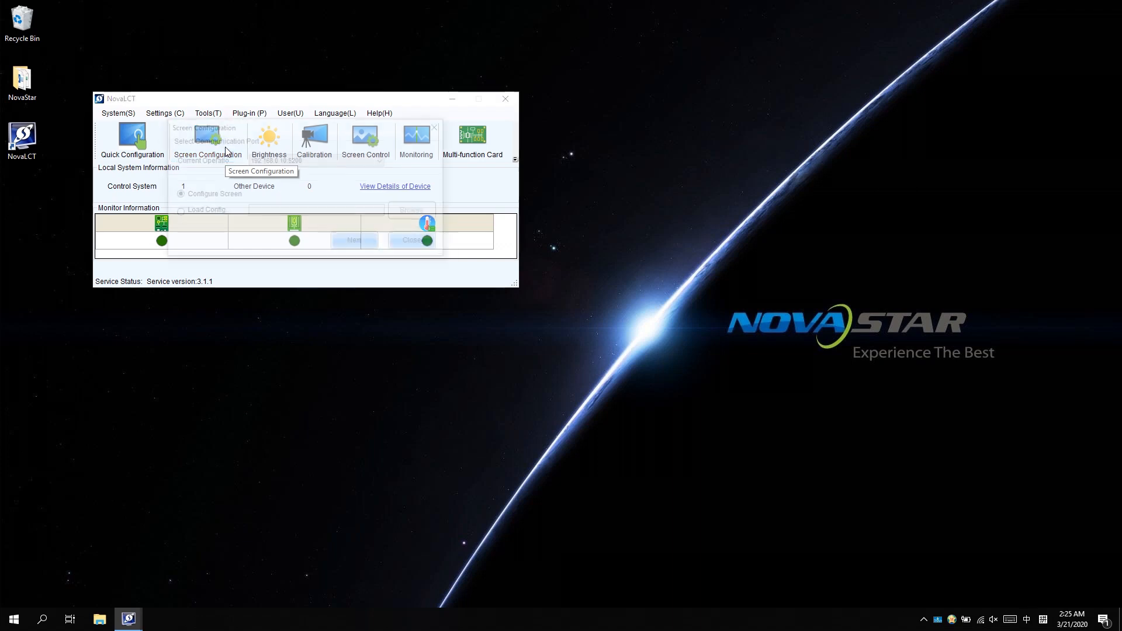
left_click(207, 141)
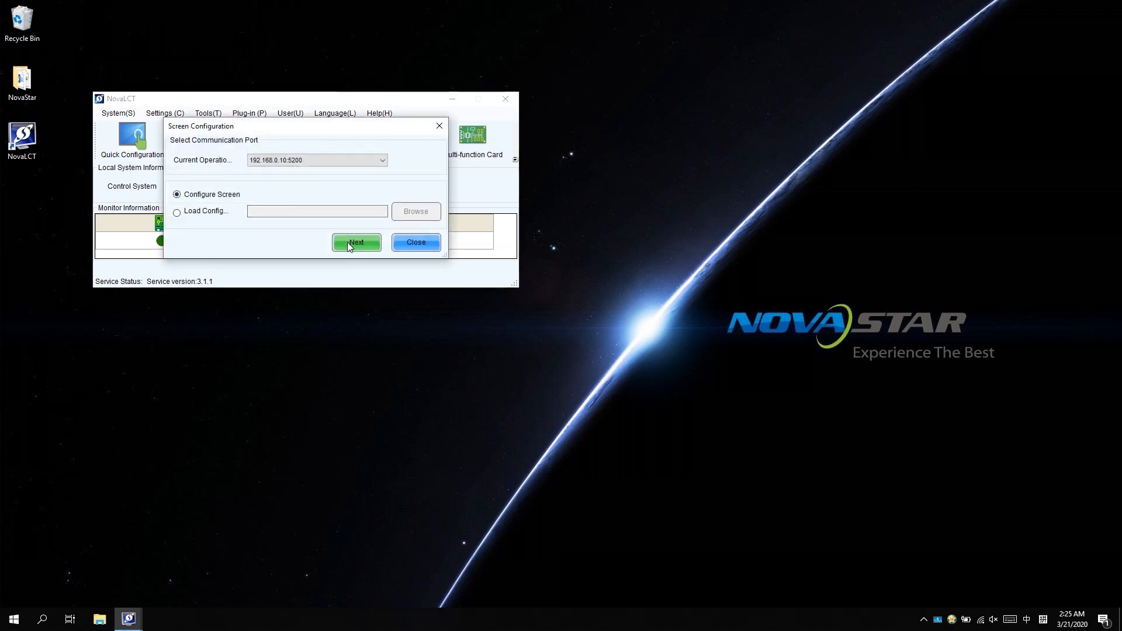
left_click(356, 242)
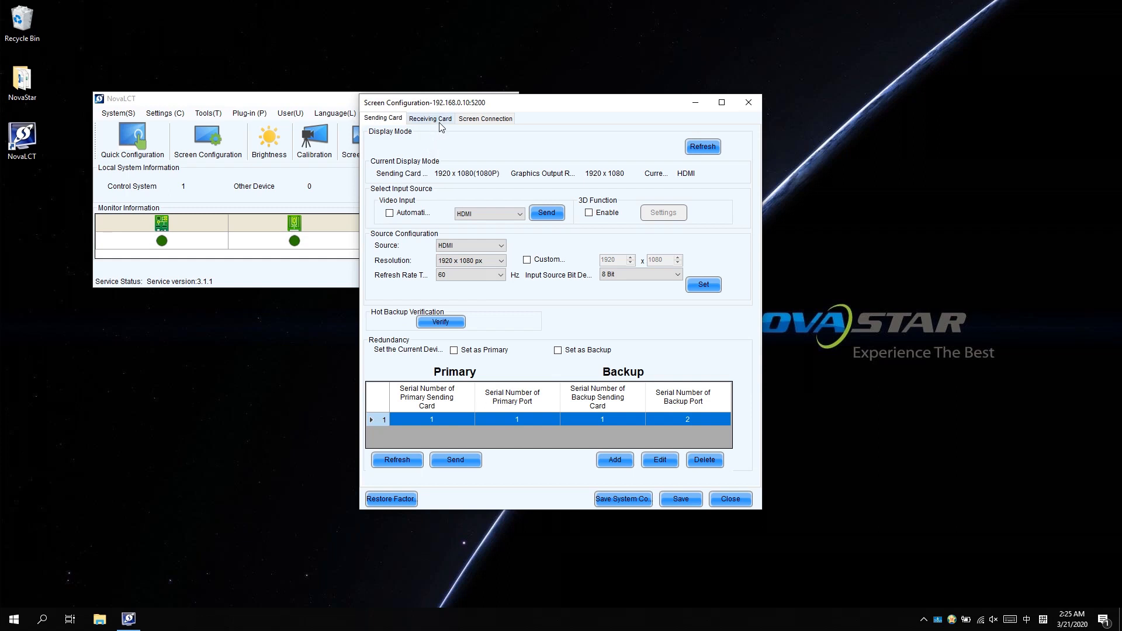
Show the Receiving Card settings, keep Regular cabinet selected, and select the Width field.
left_click(430, 118)
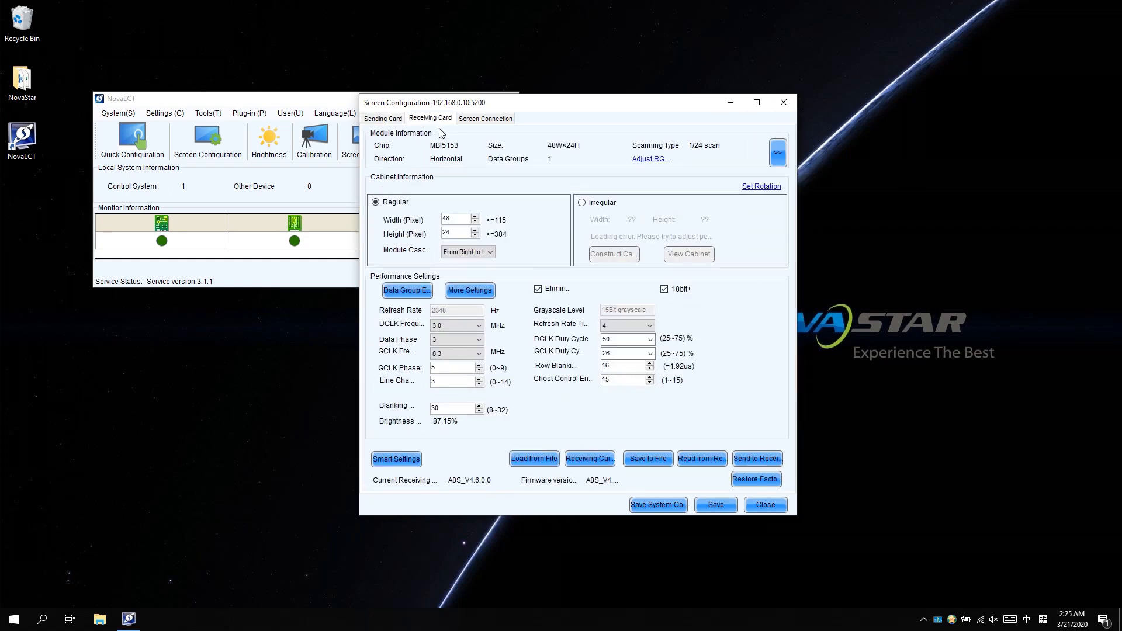
mouse_move(472, 172)
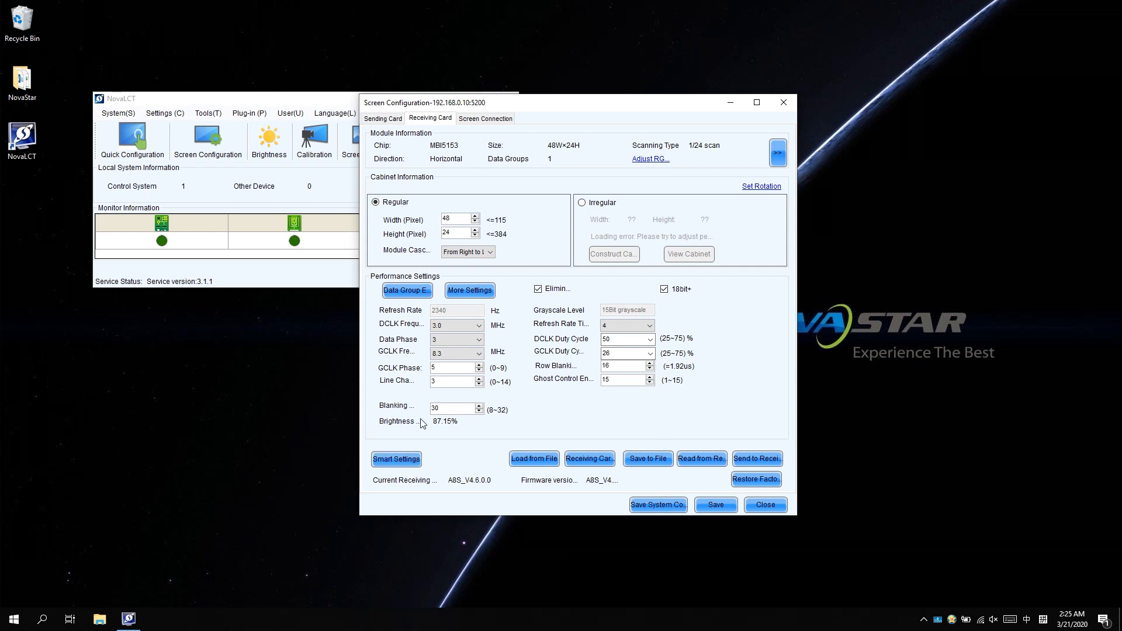
mouse_move(401, 187)
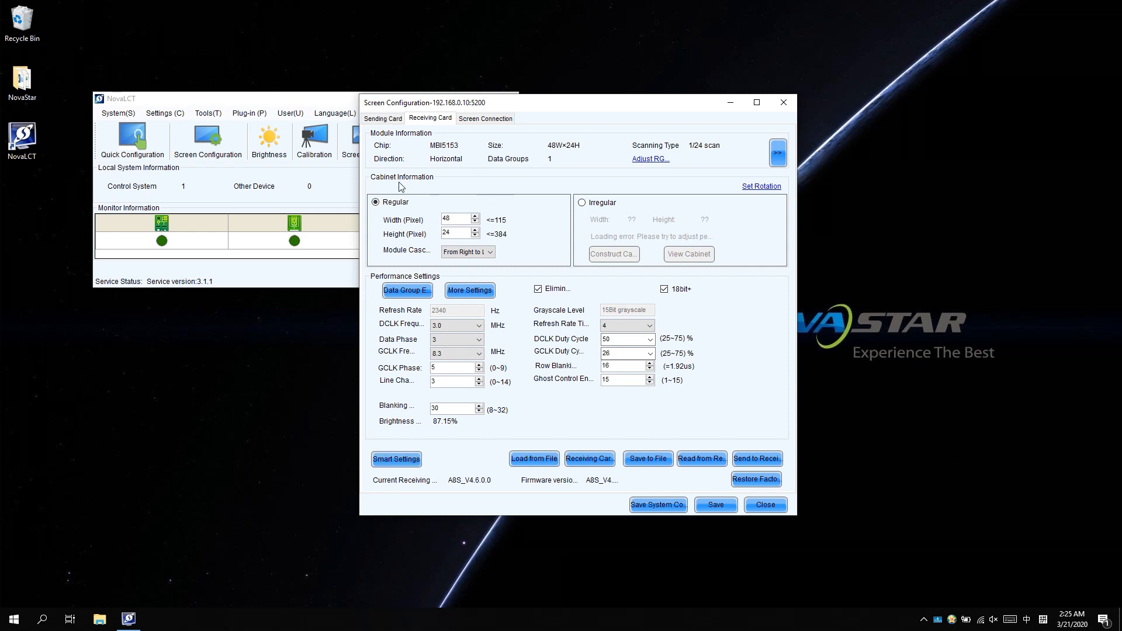
left_click(376, 202)
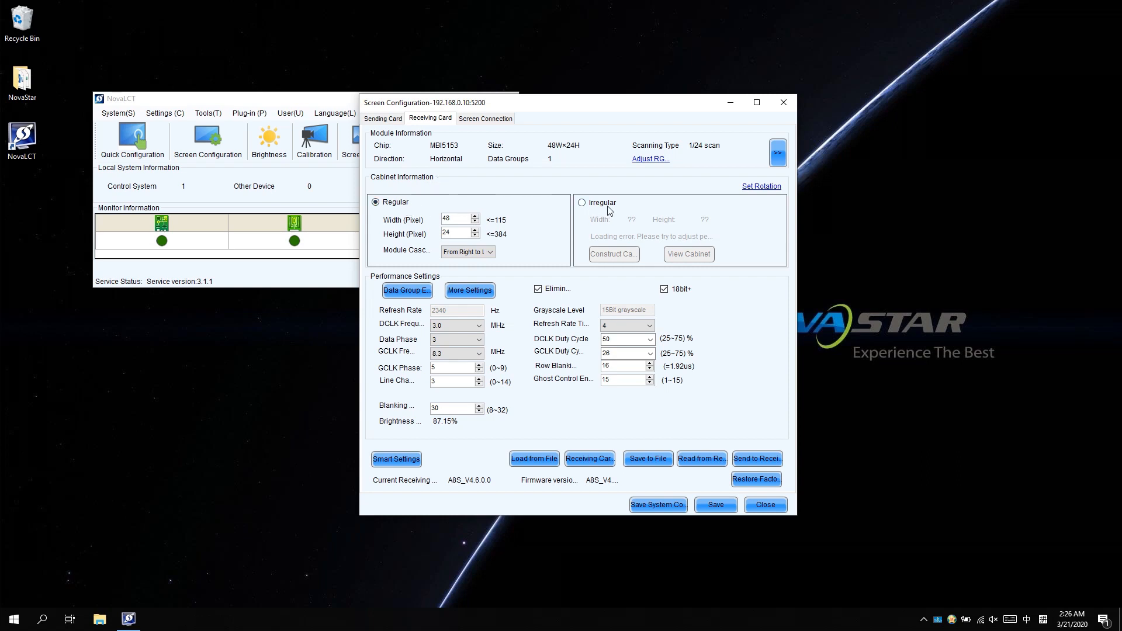
left_click(376, 202)
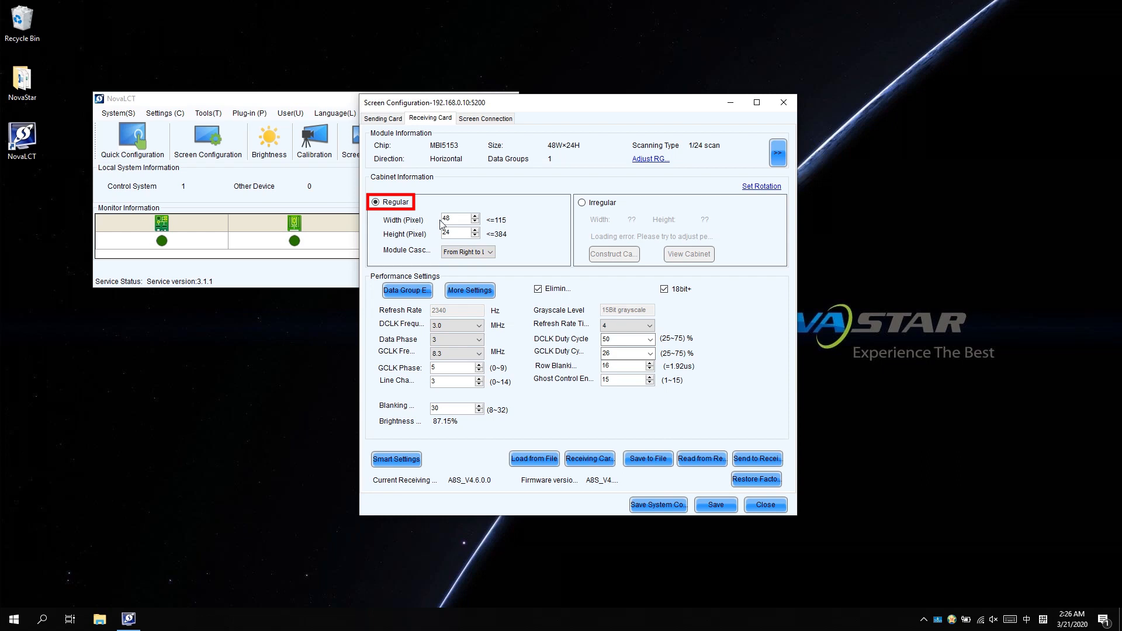
left_click(456, 219)
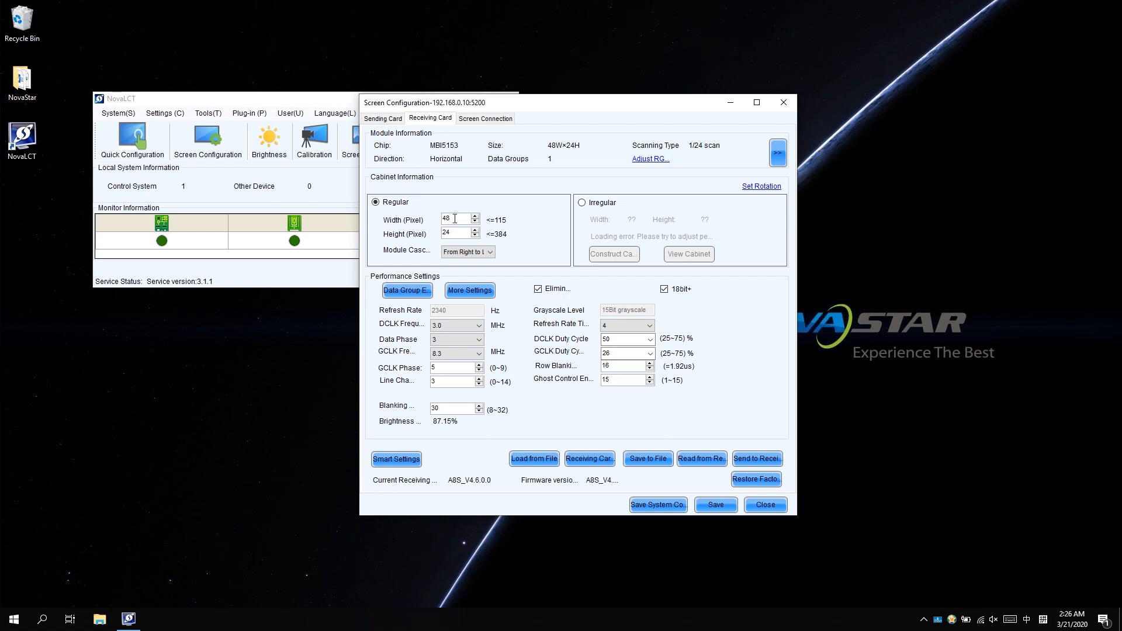
Enter cabinet Width 192 and Height 192, with Module Cascading From Left to Right.
type("1")
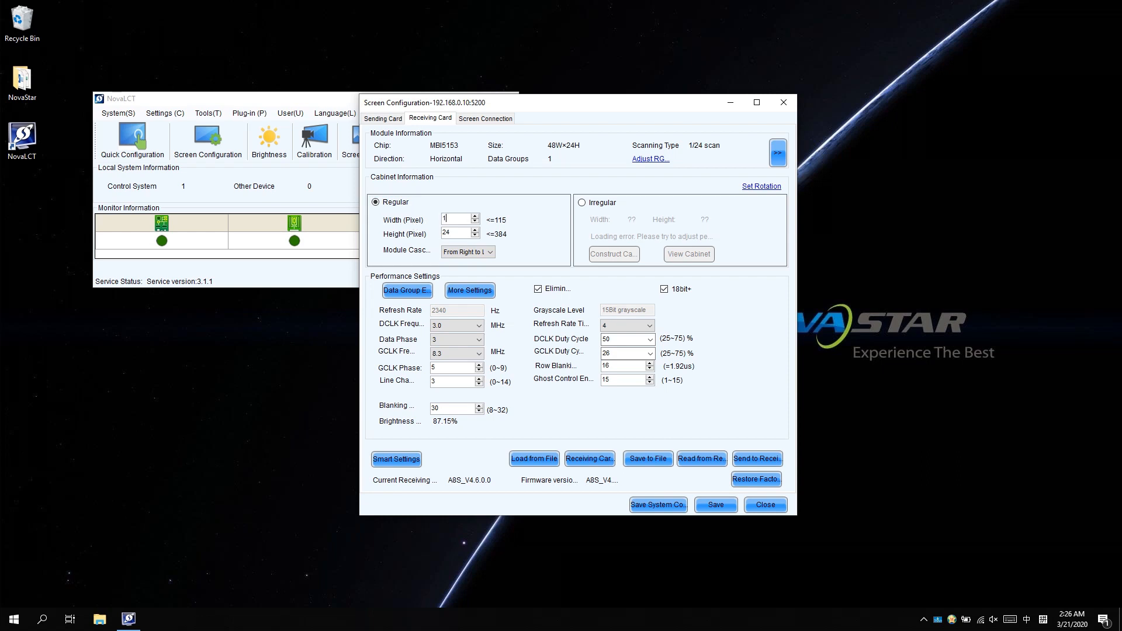
type("192")
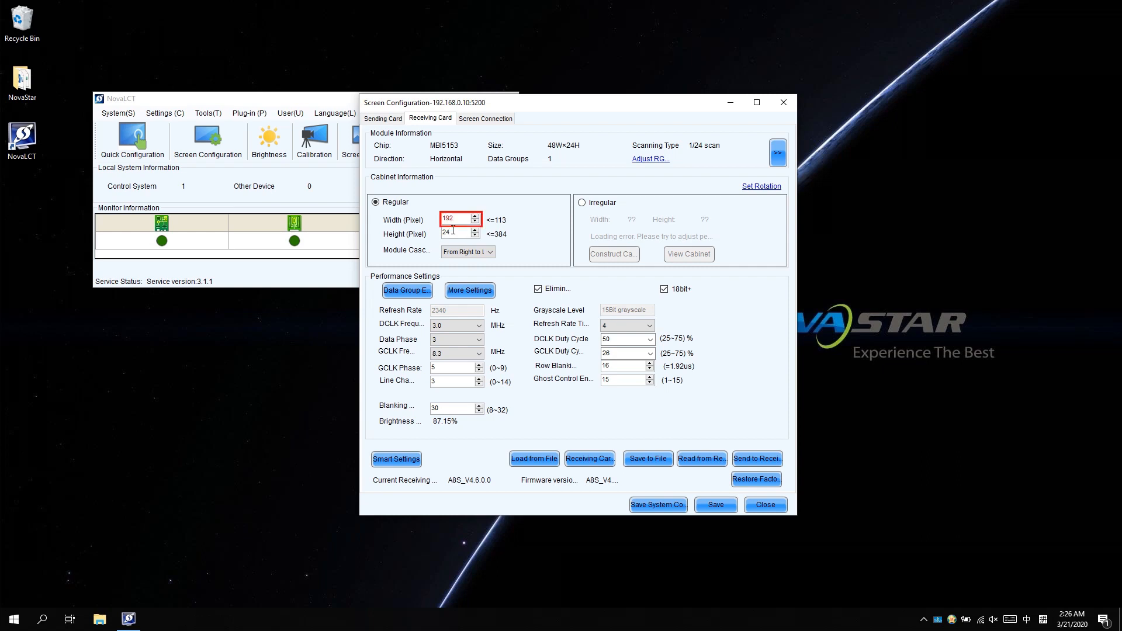
type("192")
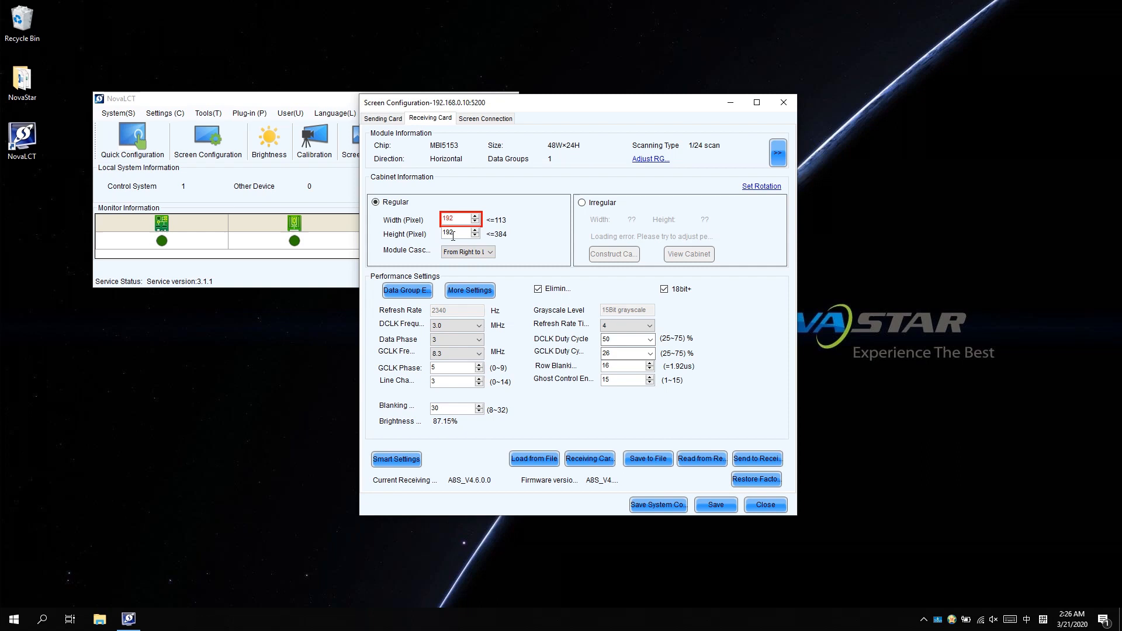
mouse_move(454, 250)
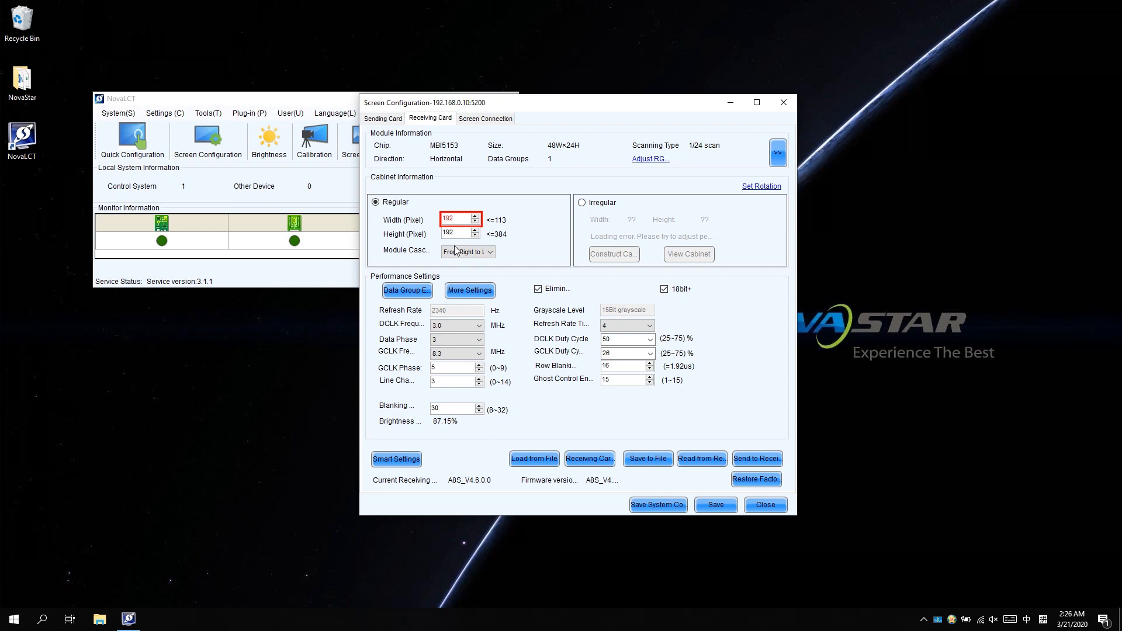
left_click(490, 252)
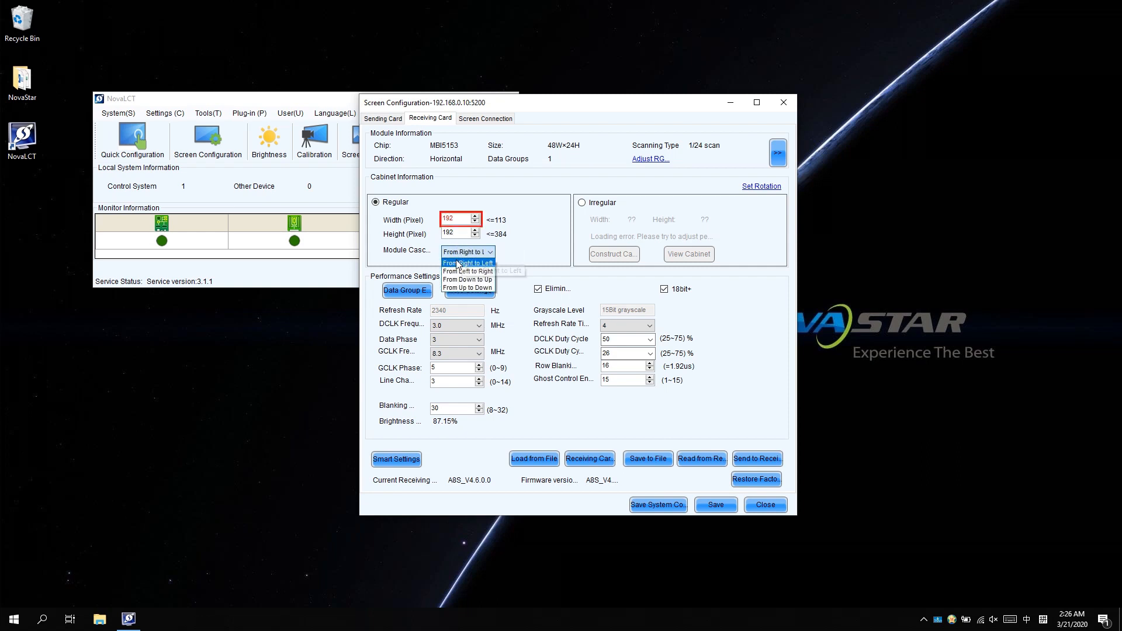
left_click(468, 271)
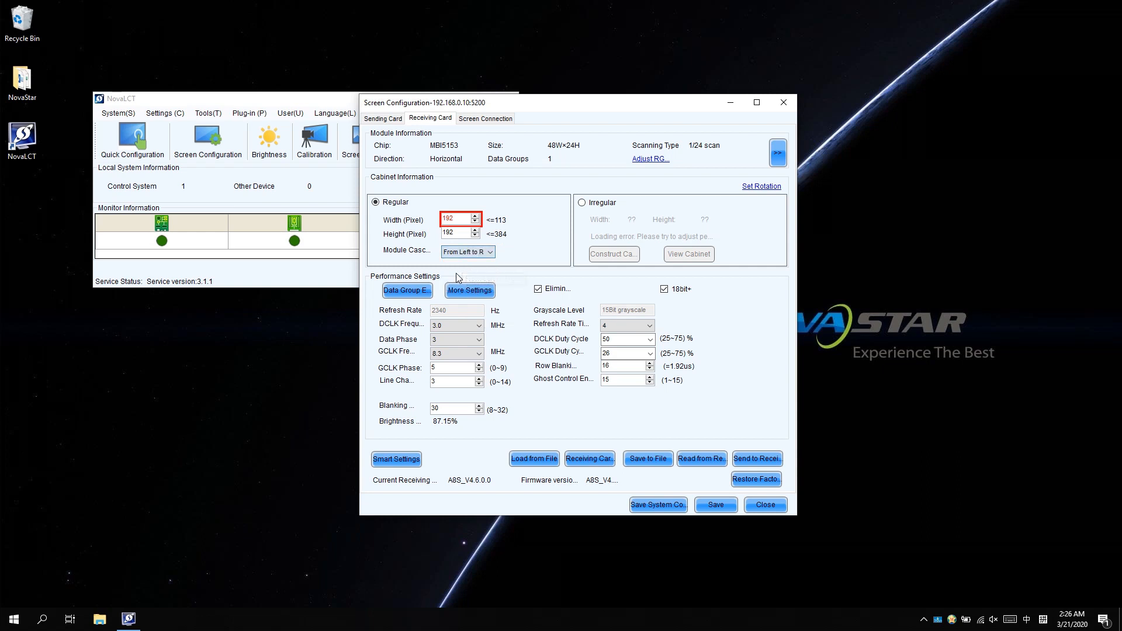
mouse_move(481, 271)
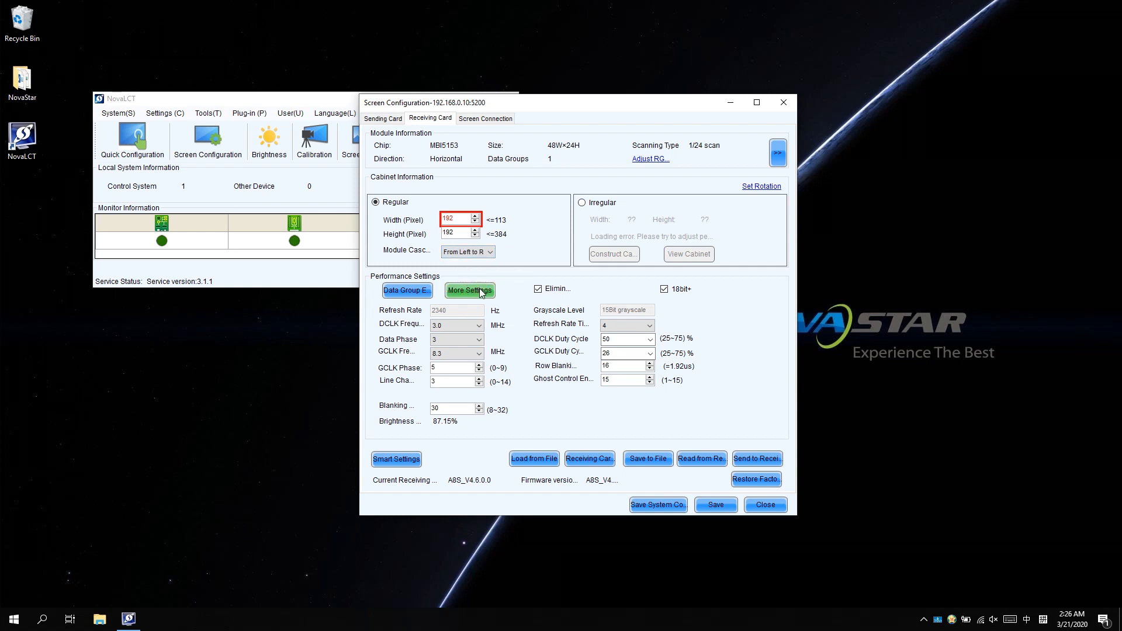
Choose Quadruple Strip Outputs under More Settings > Symmetrical/Data Group Extension.
left_click(470, 290)
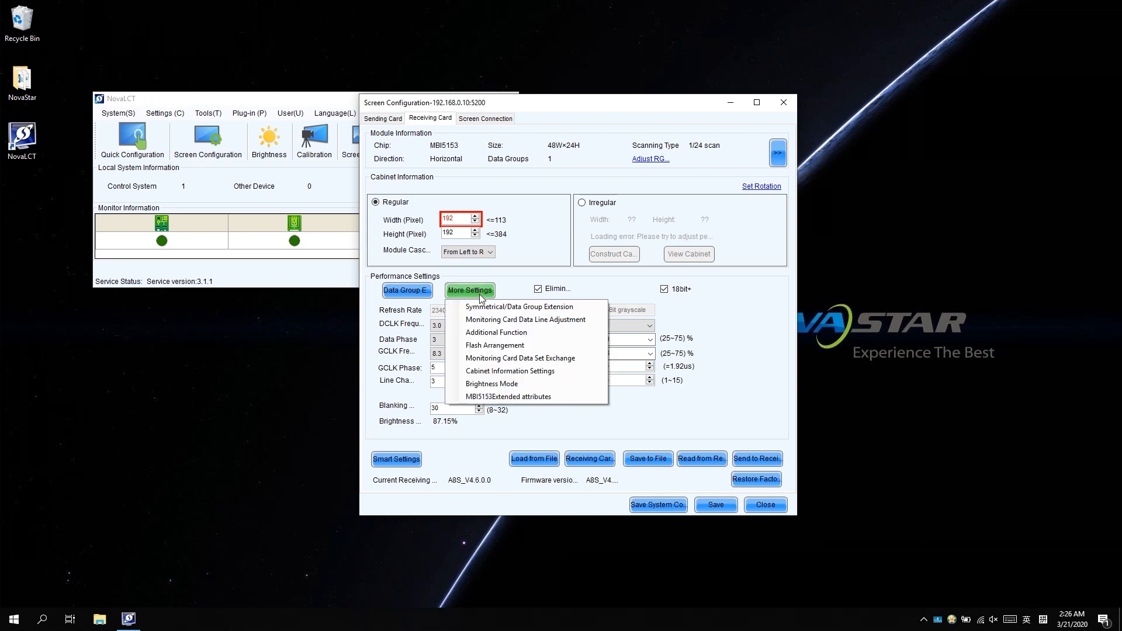
mouse_move(520, 307)
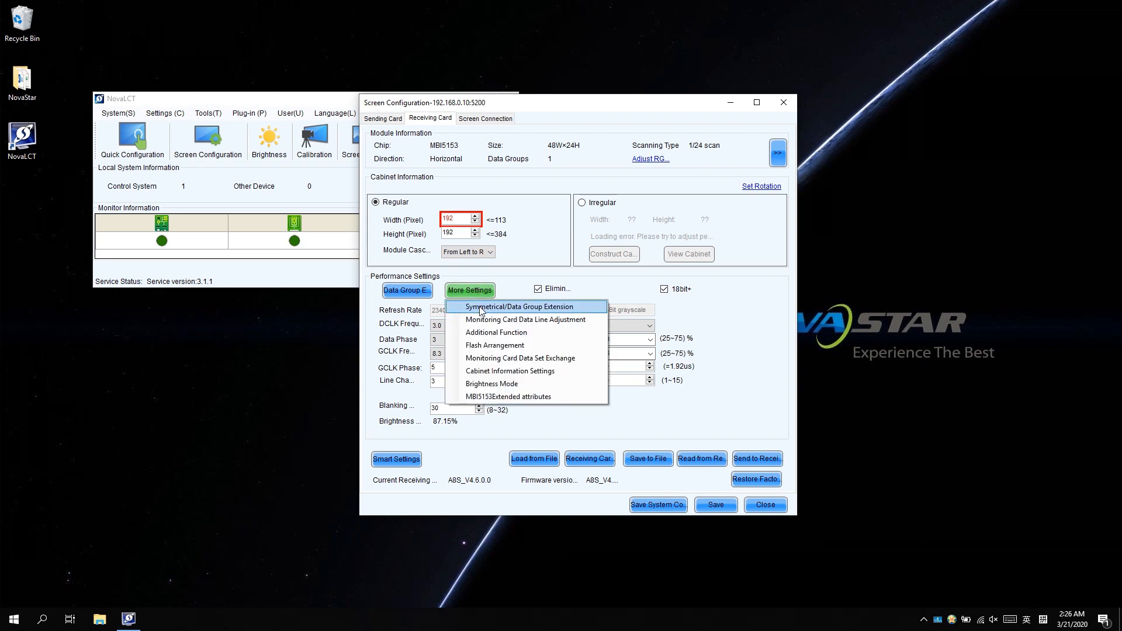
left_click(520, 306)
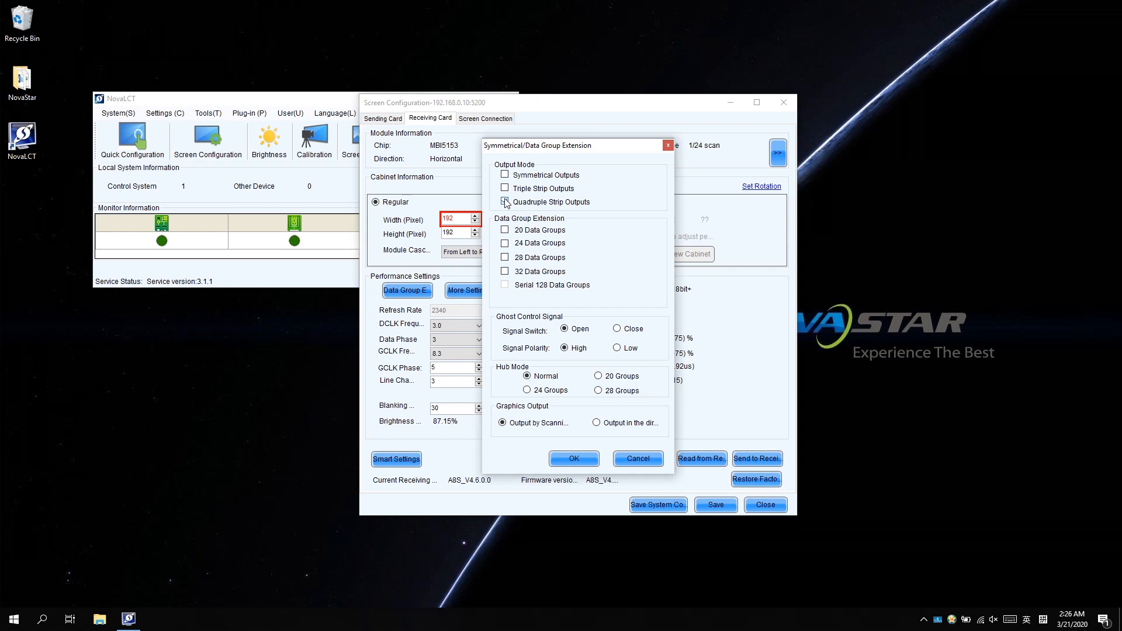
left_click(505, 201)
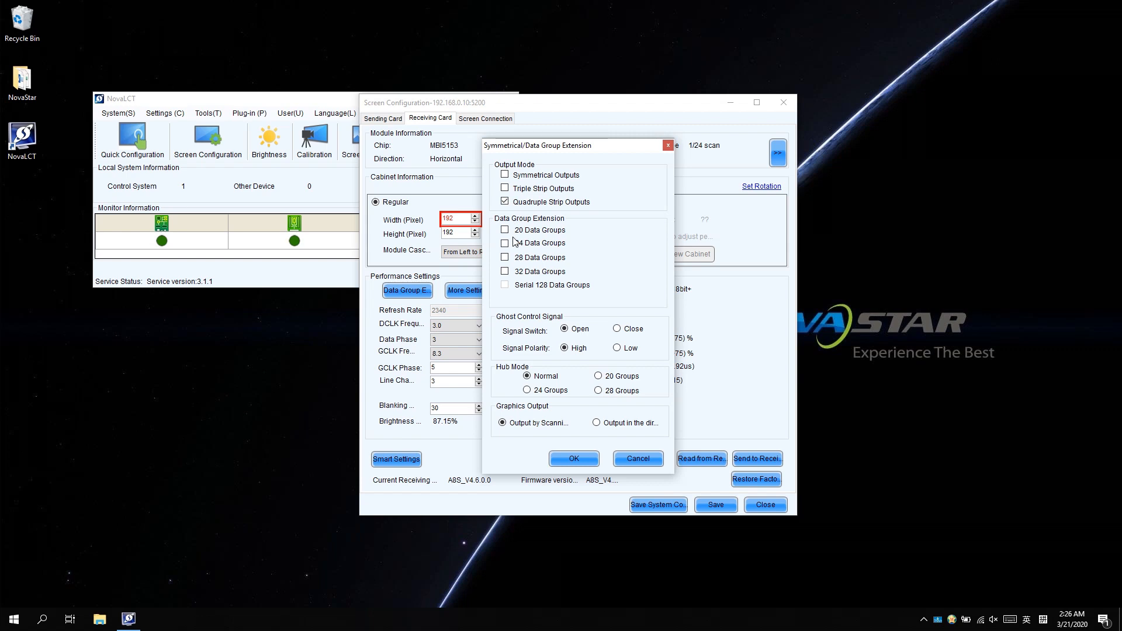
mouse_move(507, 280)
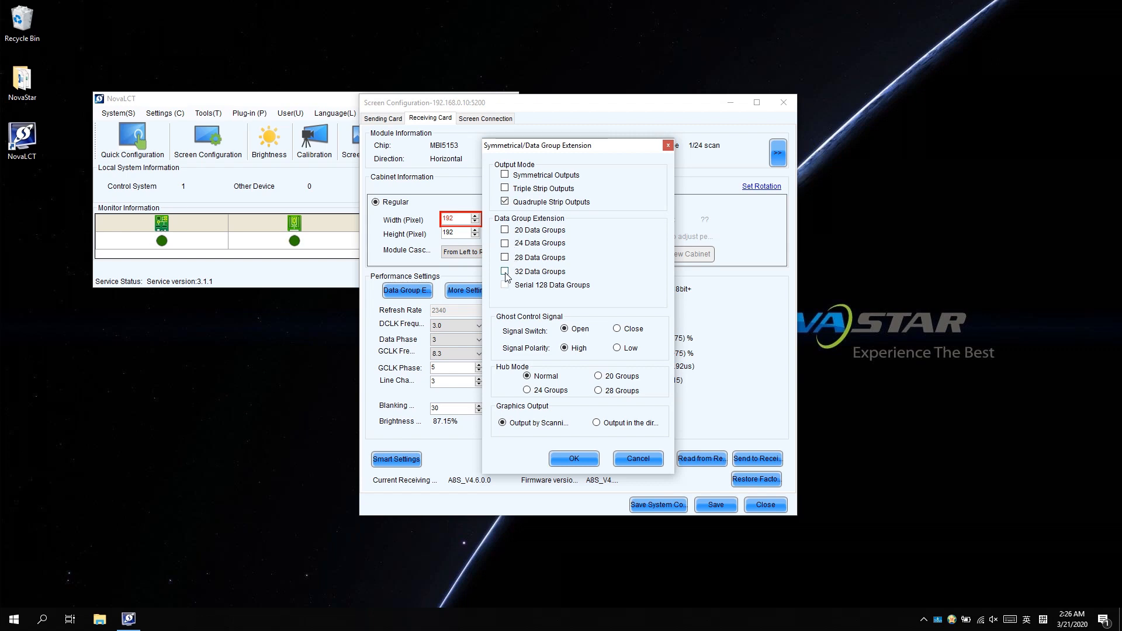
left_click(505, 271)
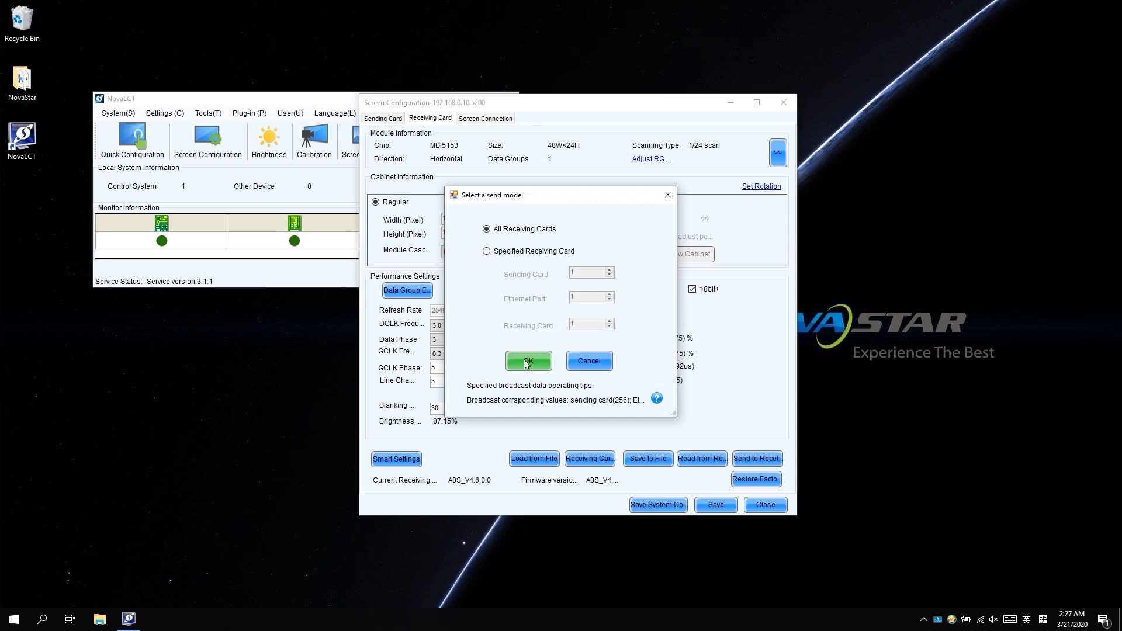
Confirm the All Receiving Cards send mode.
left_click(529, 360)
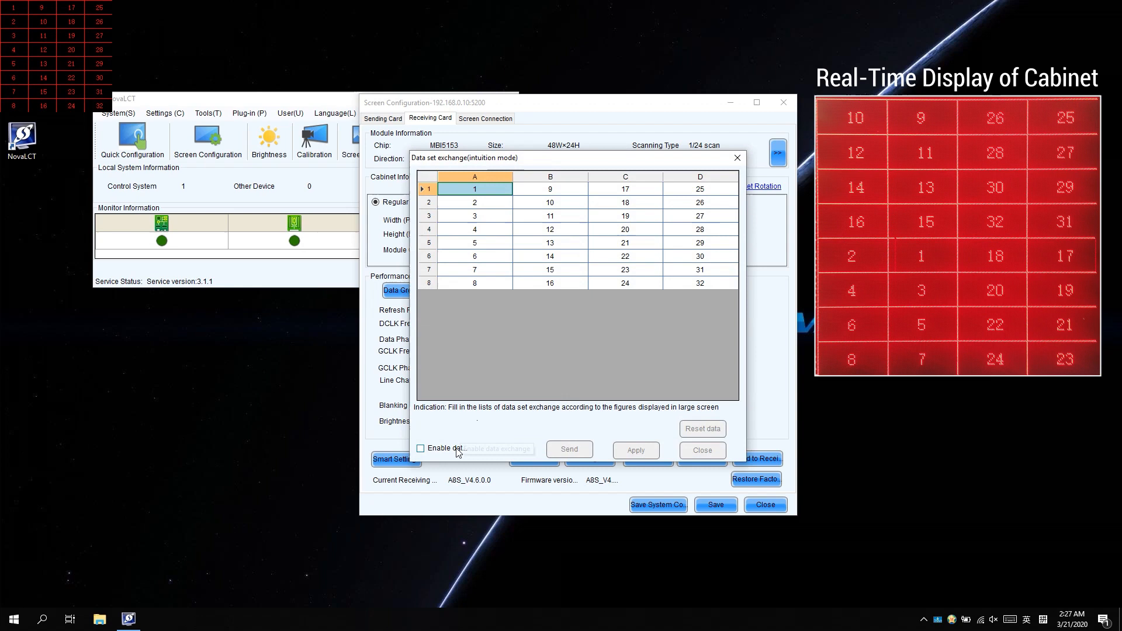
Enable data group exchange and reset the exchange table data, confirming both prompts.
left_click(421, 449)
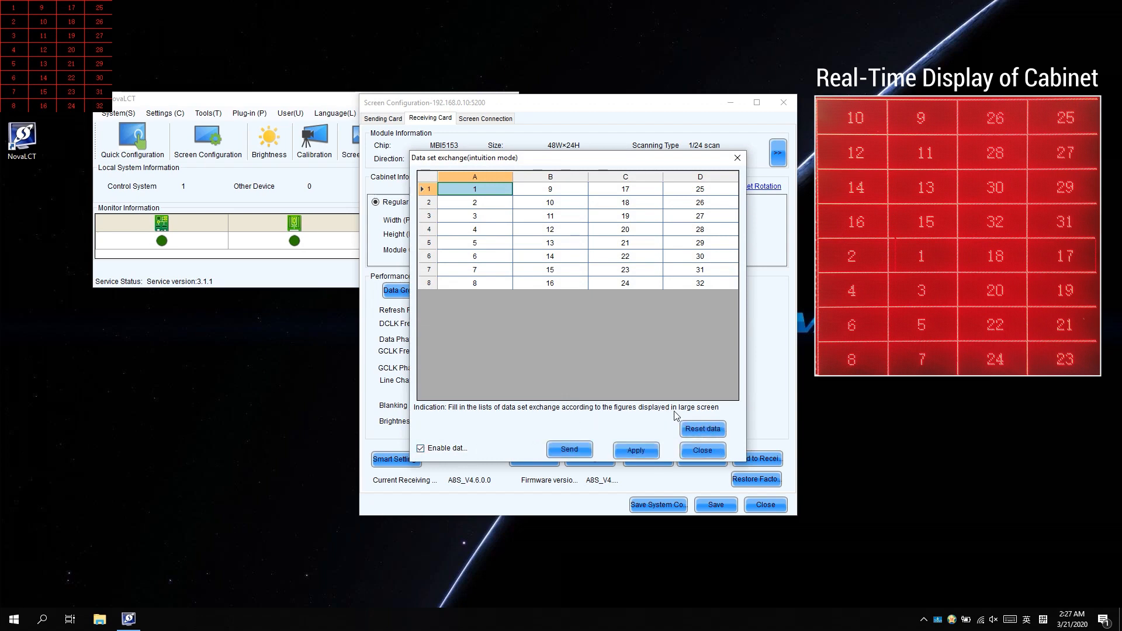
left_click(702, 428)
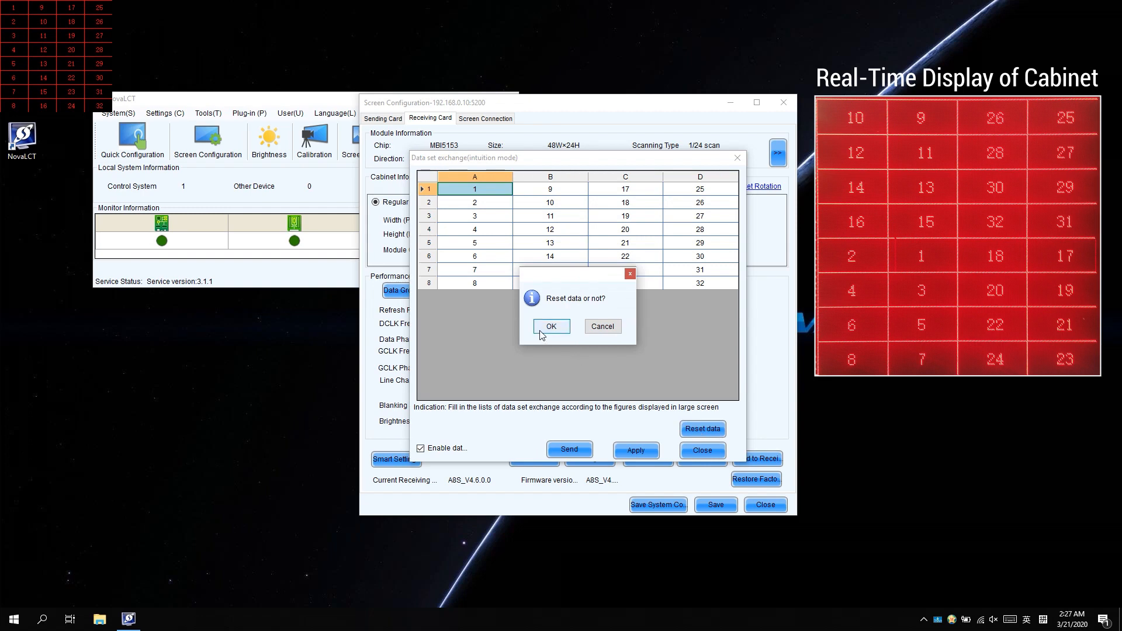
left_click(551, 327)
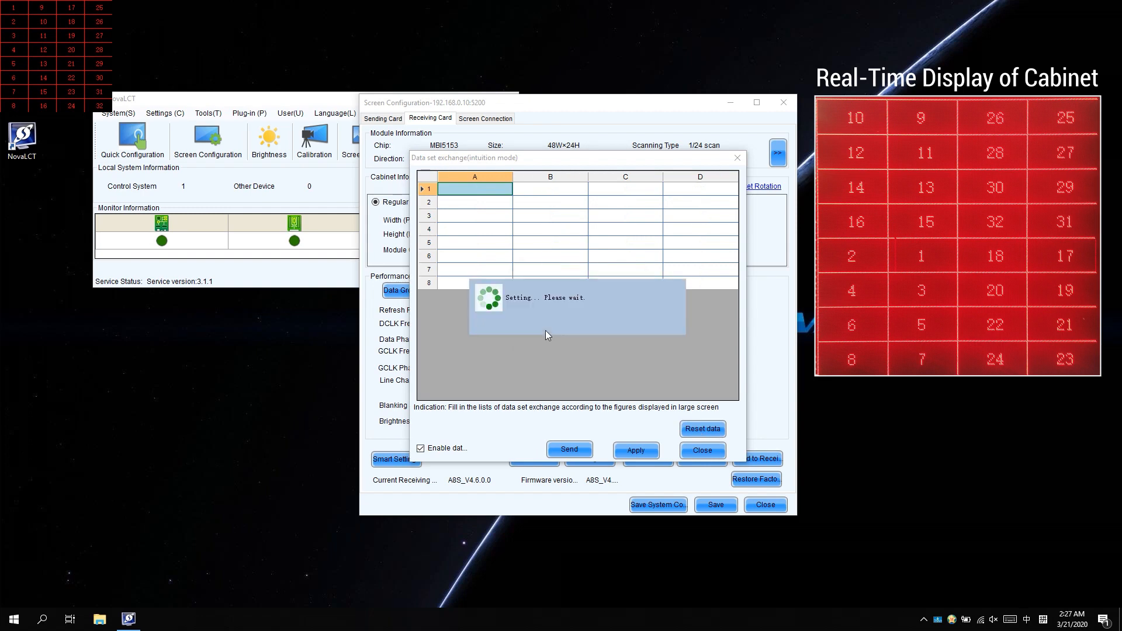
mouse_move(547, 348)
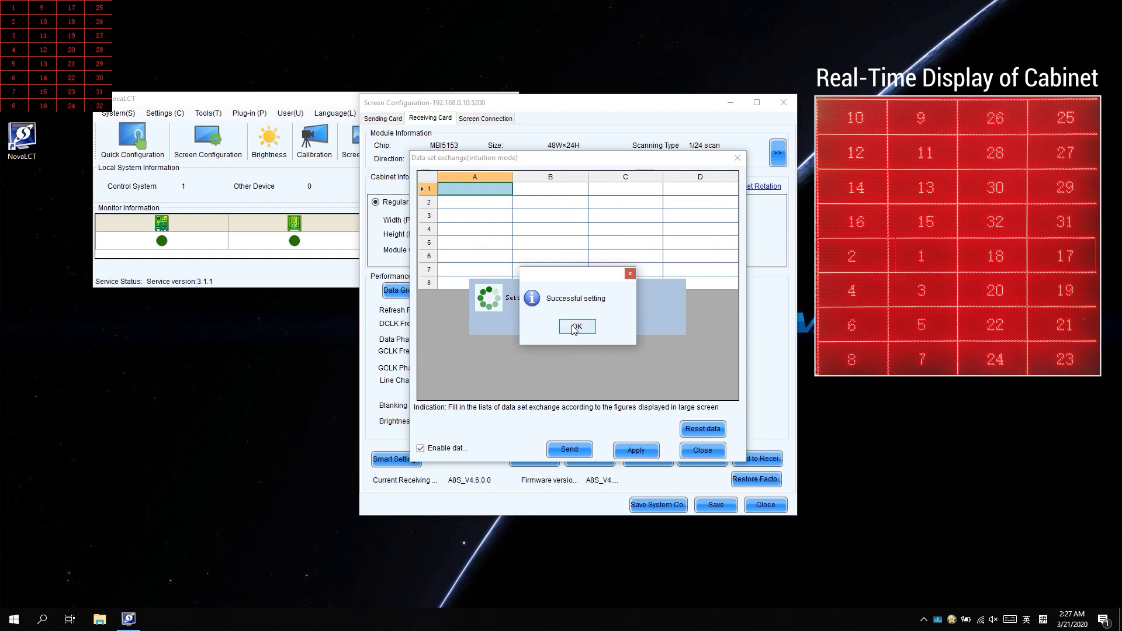
left_click(576, 328)
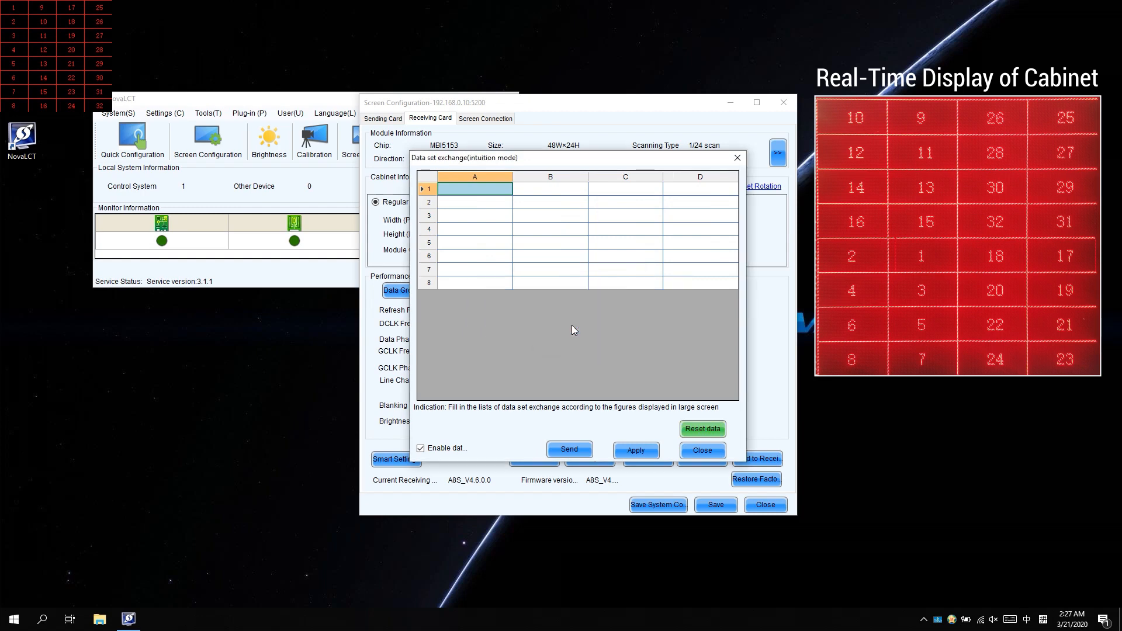
mouse_move(469, 190)
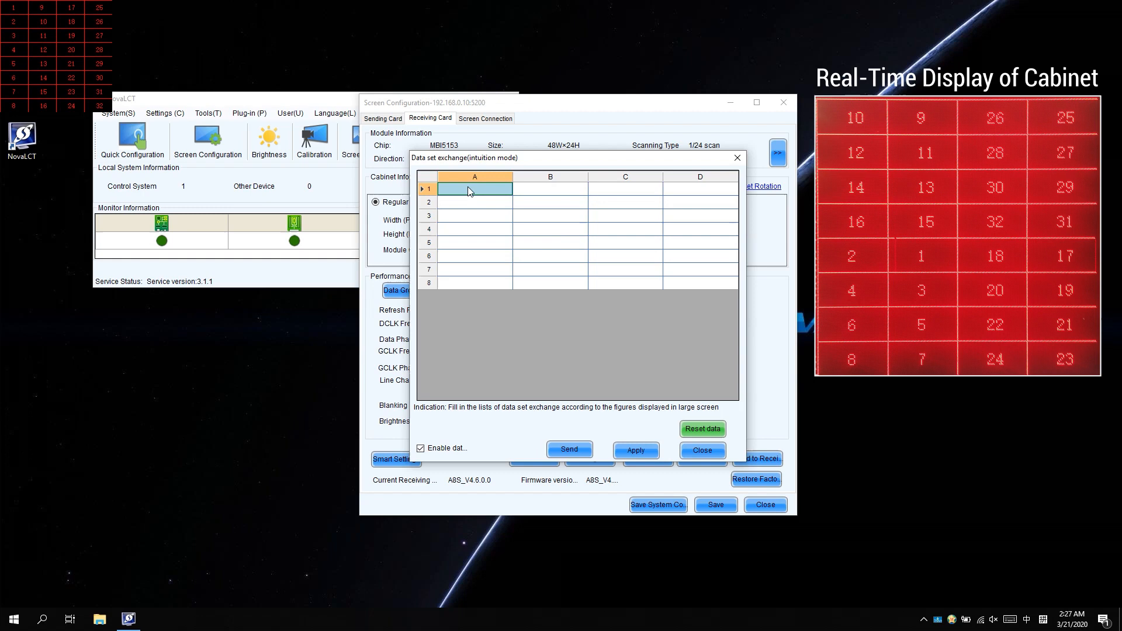
Type the cabinet display's group numbers into table columns A–D, rows 1–8.
left_click(474, 188)
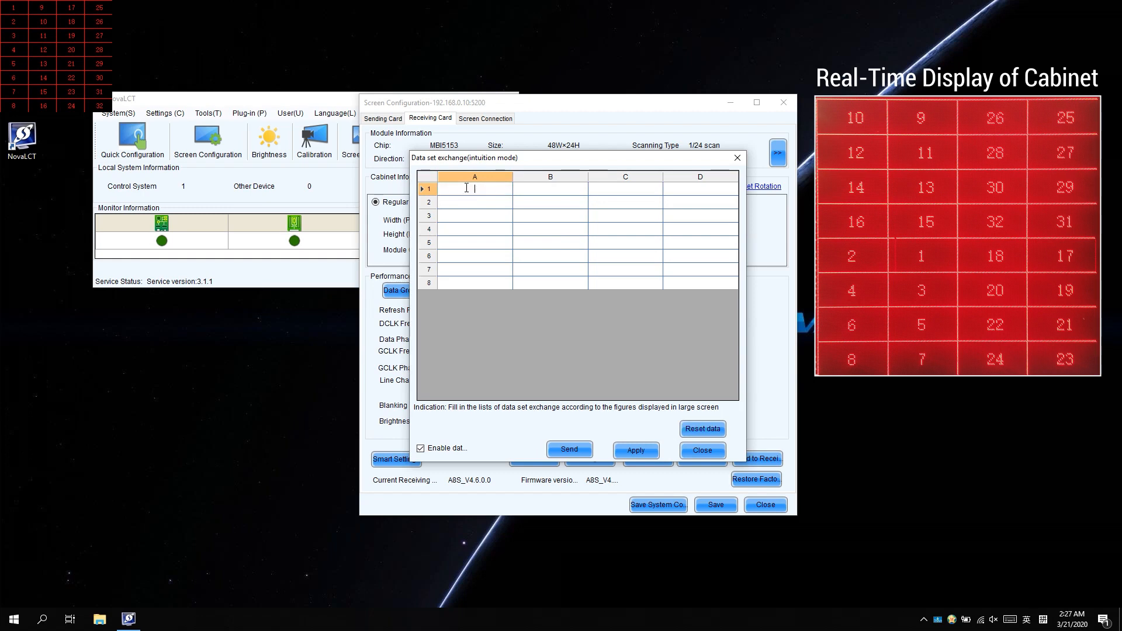
type("10")
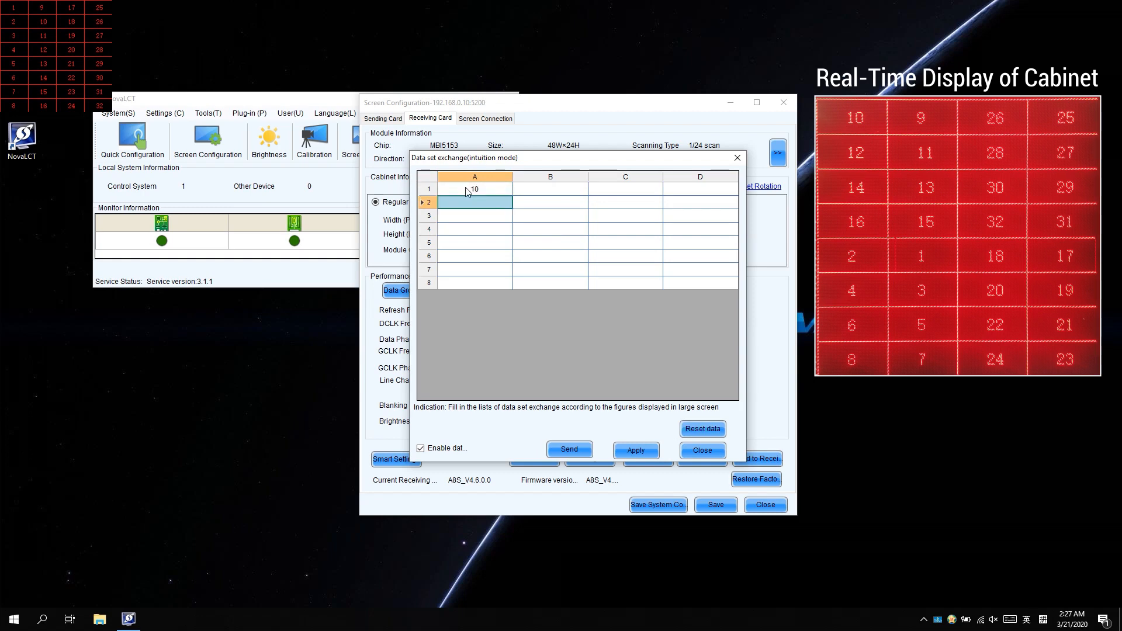
type("12")
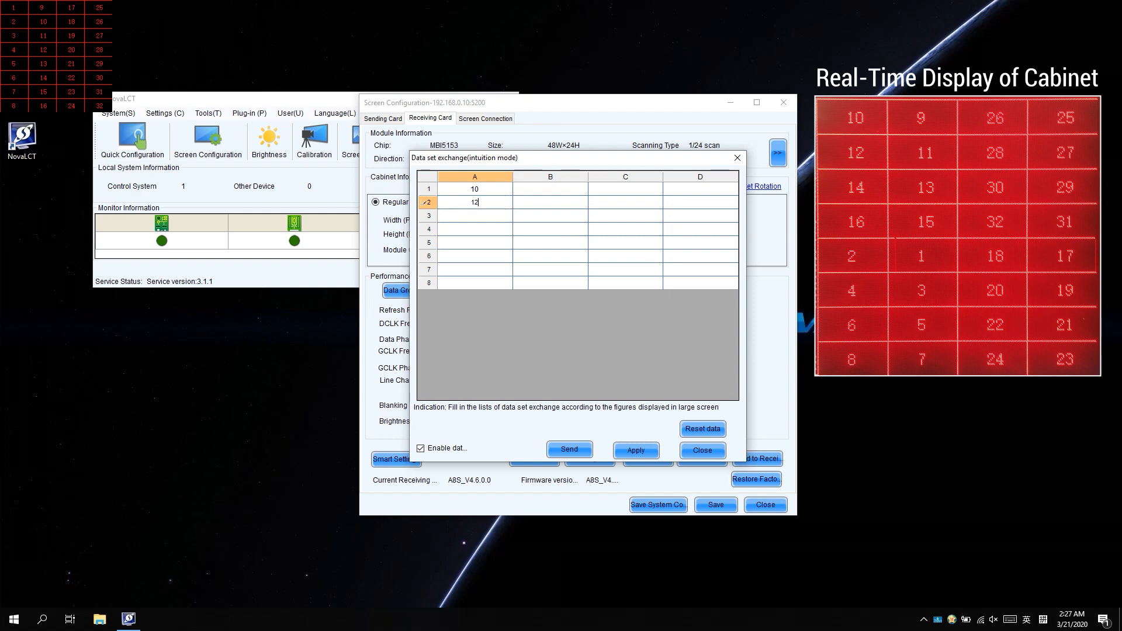
type("14")
left_click(475, 229)
type("16")
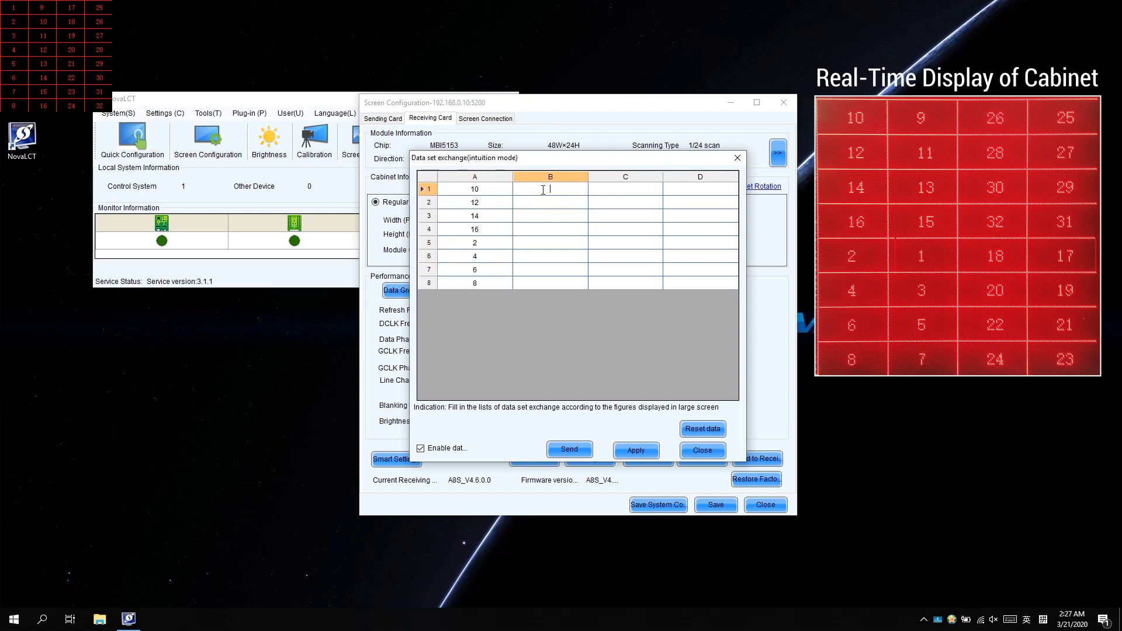
type("1")
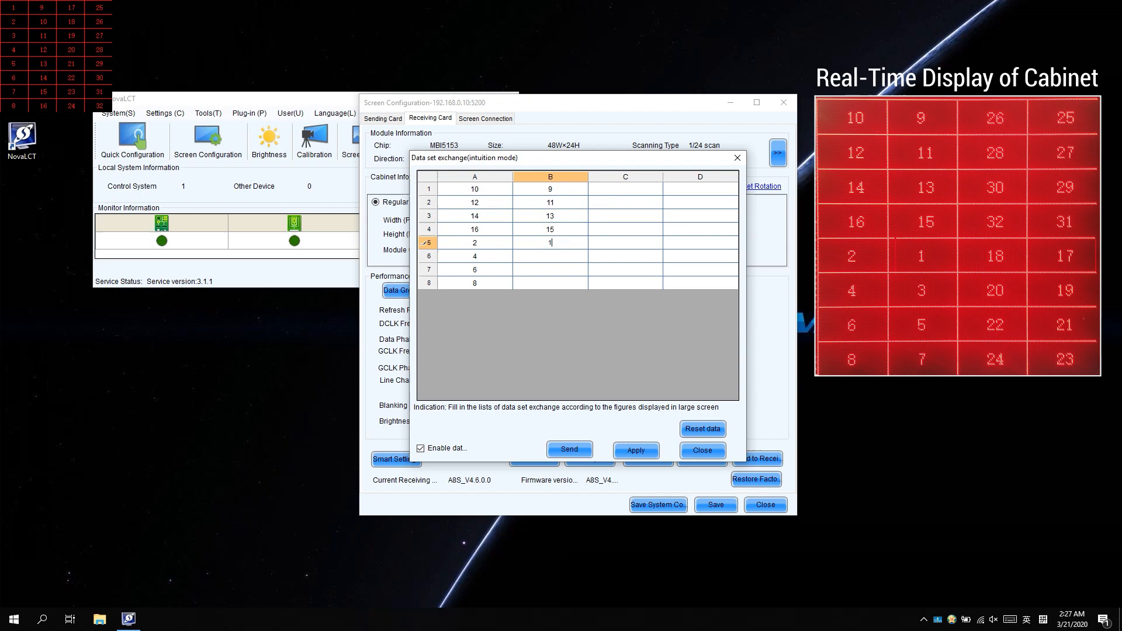
left_click(624, 202)
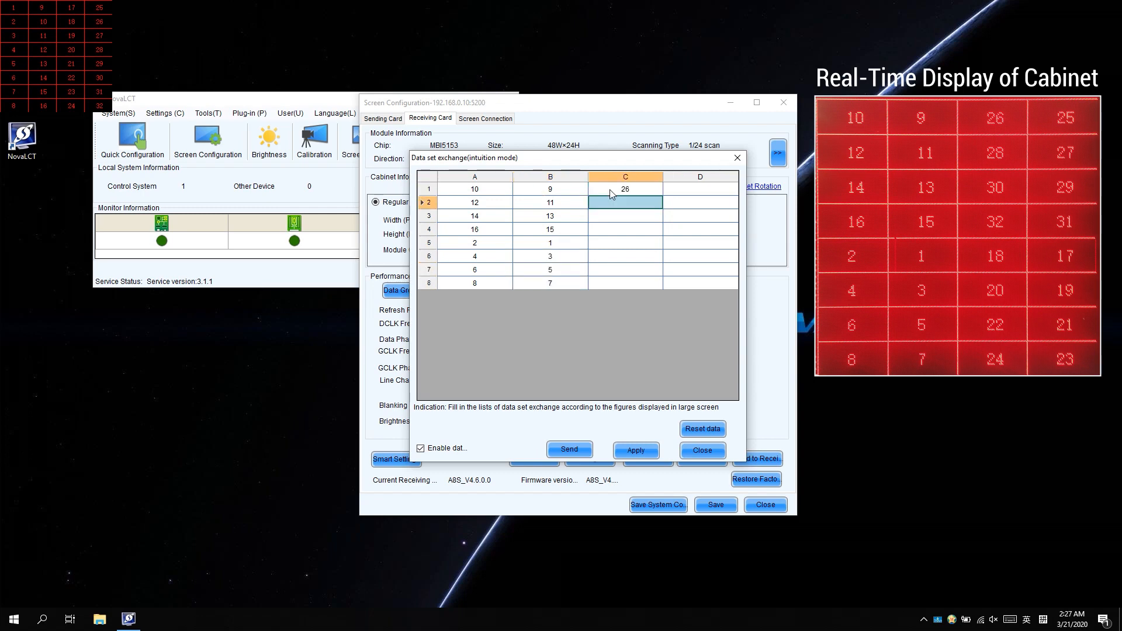
type("20")
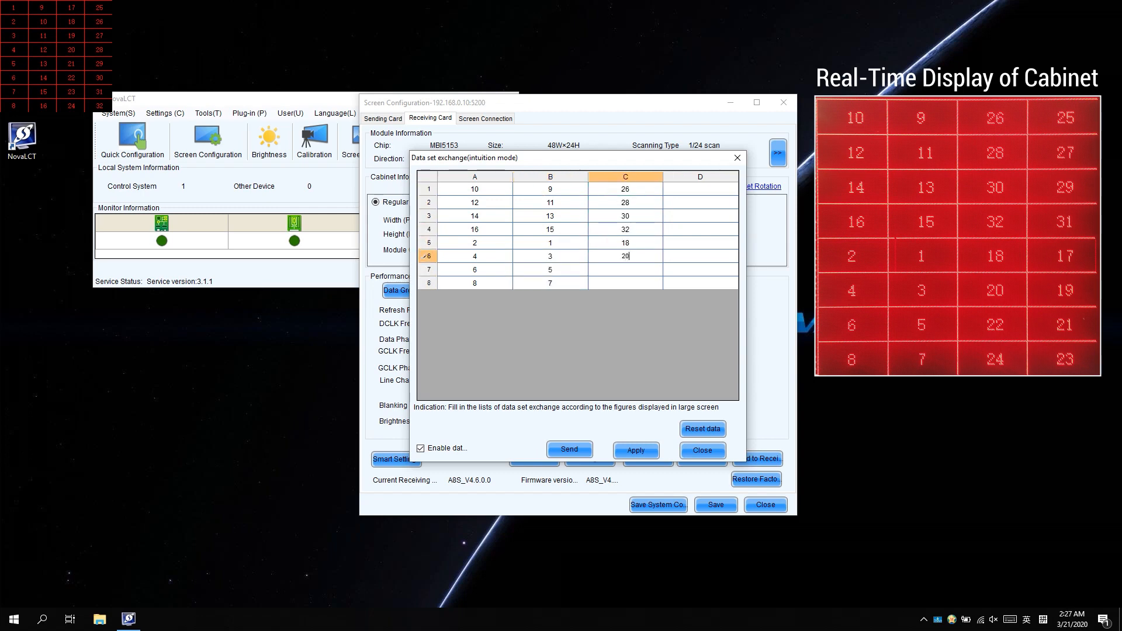
type("25")
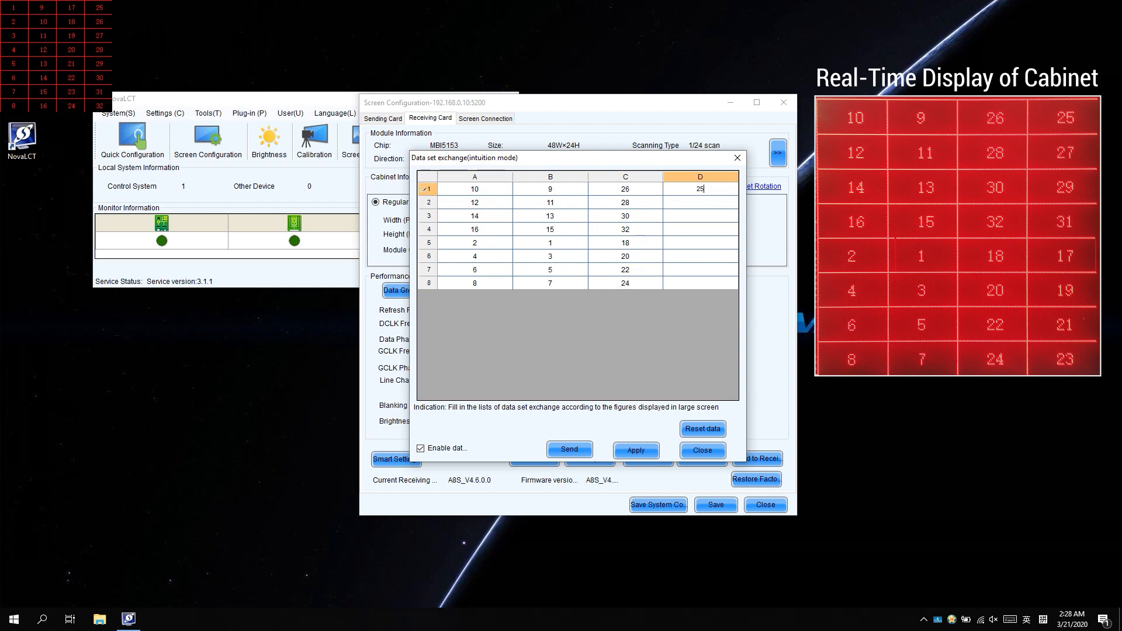
left_click(699, 229)
type("2")
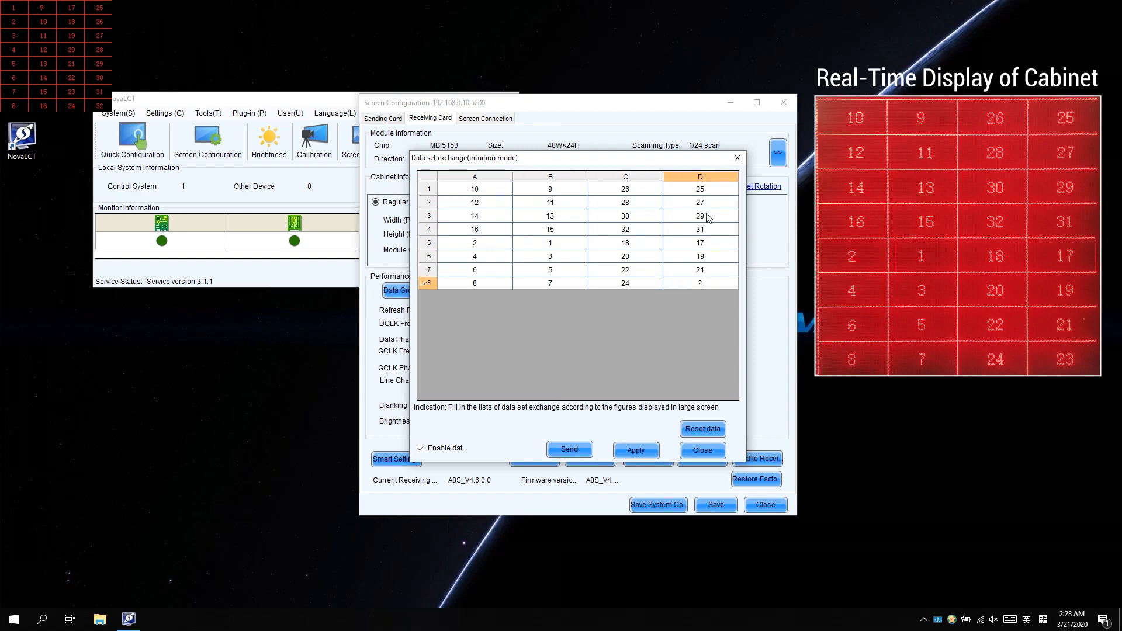
type("3")
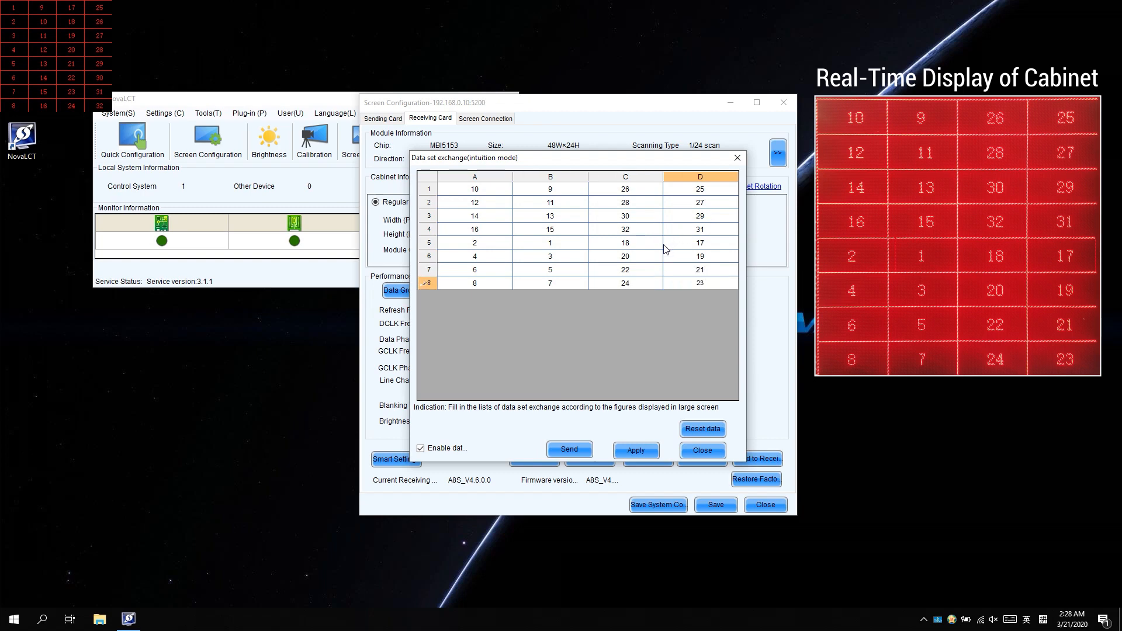
mouse_move(583, 435)
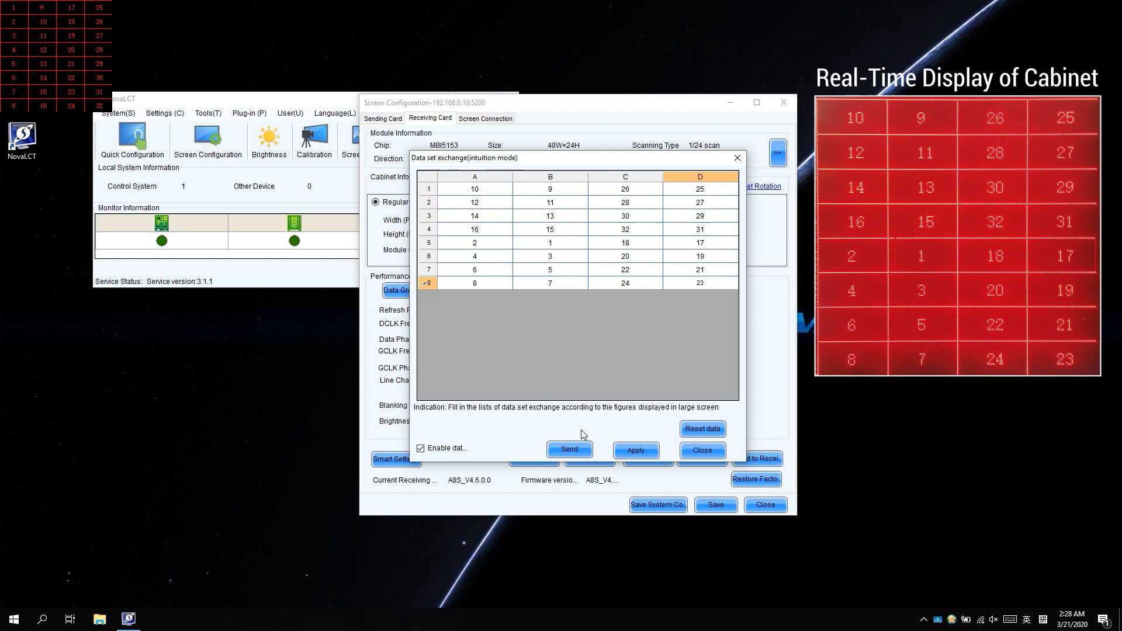
Apply and send the exchange table, dismiss both success messages, and close the dialog.
left_click(635, 450)
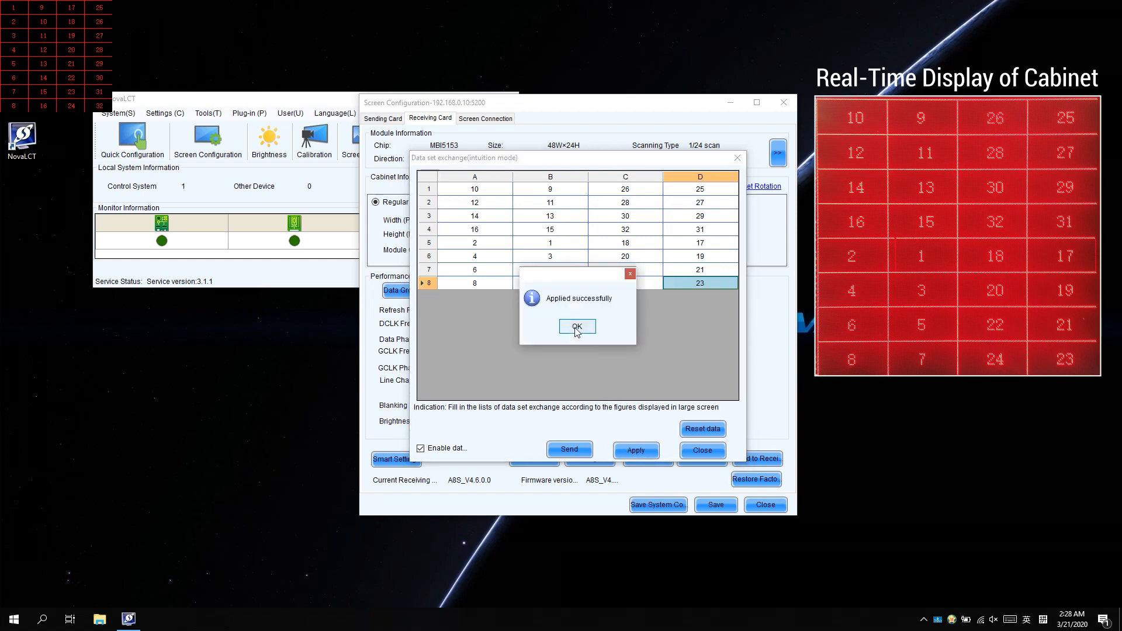
left_click(570, 449)
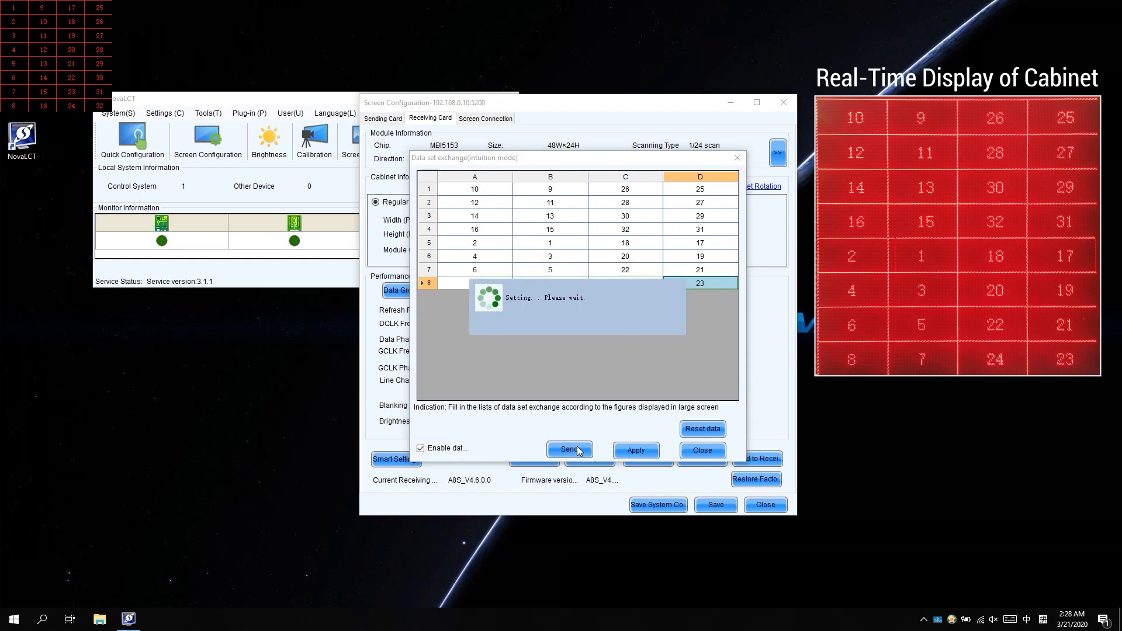
left_click(570, 450)
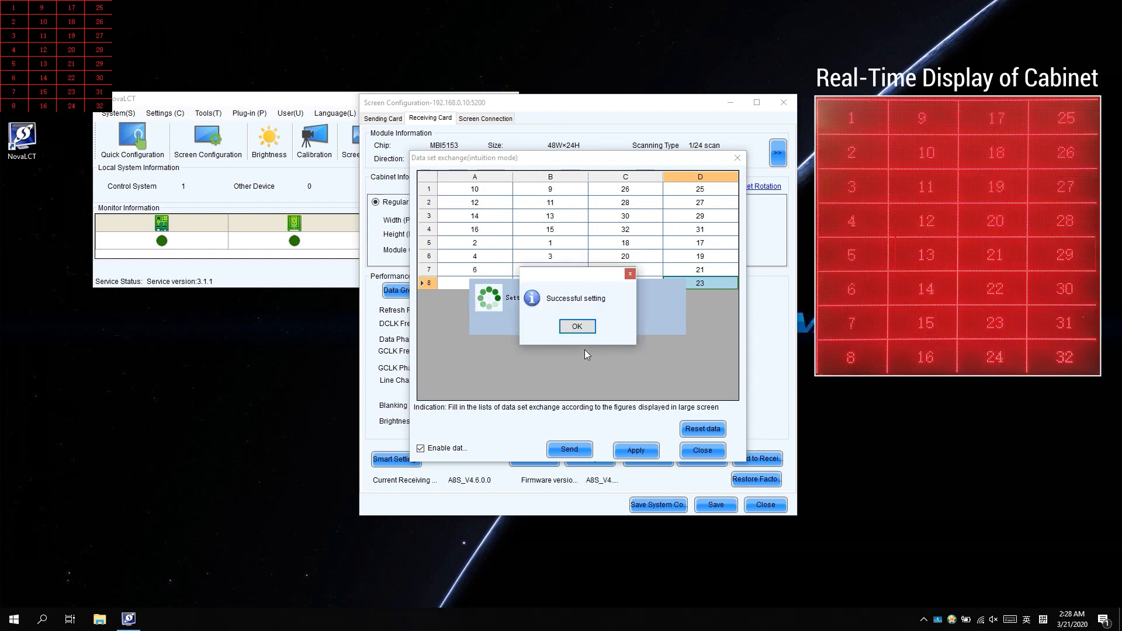
left_click(577, 326)
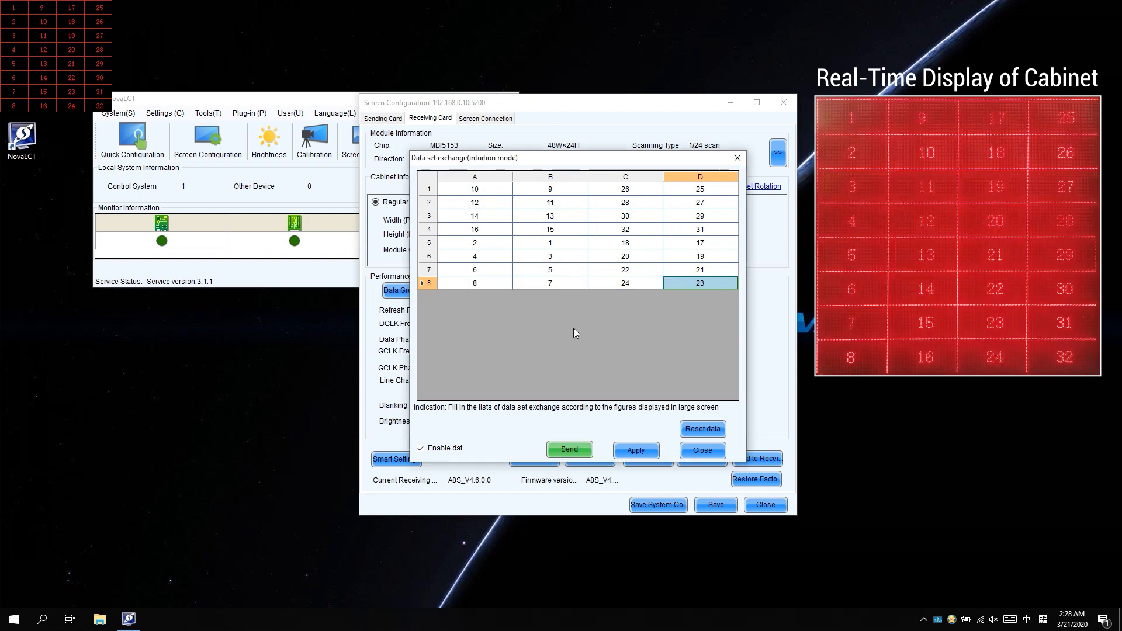
left_click(701, 450)
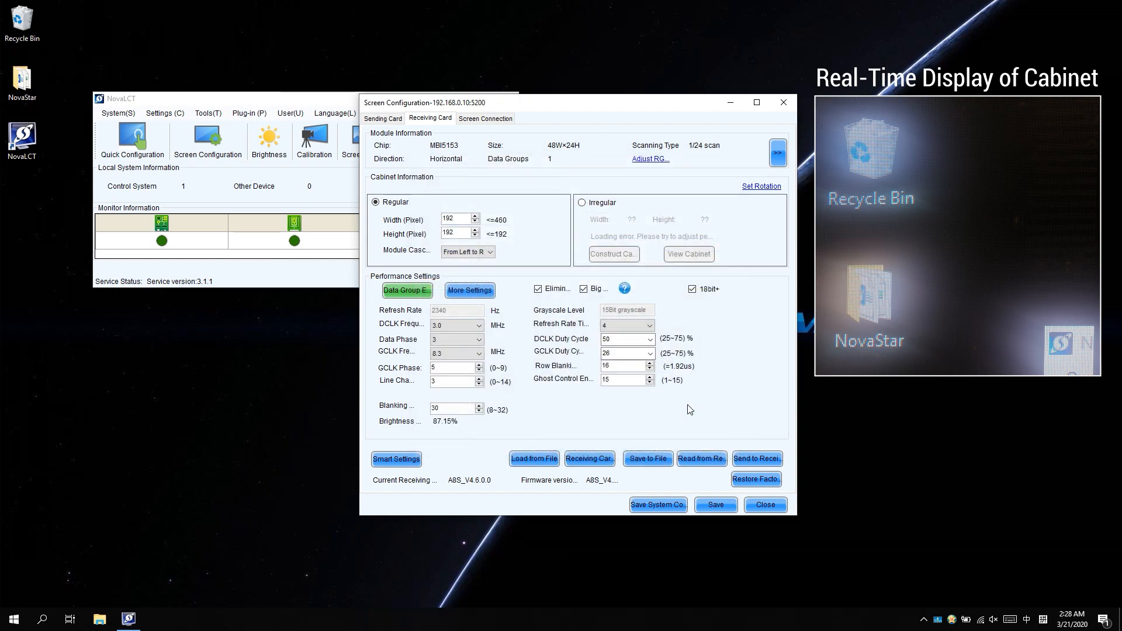
mouse_move(716, 492)
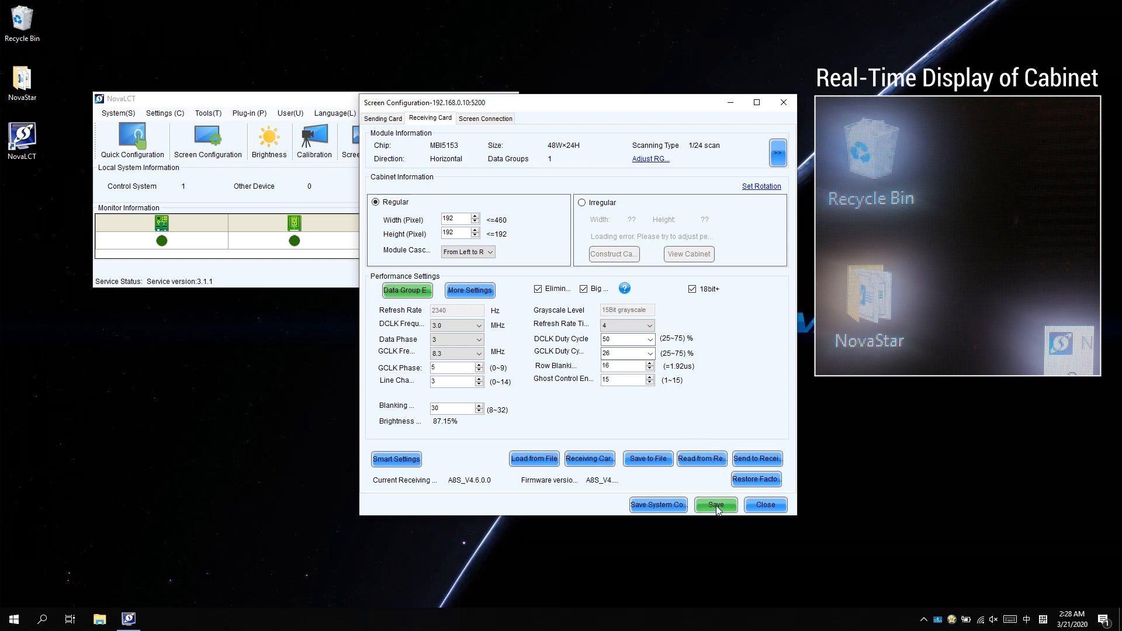
Click Save in Screen Configuration to write settings to the receiving card.
left_click(715, 505)
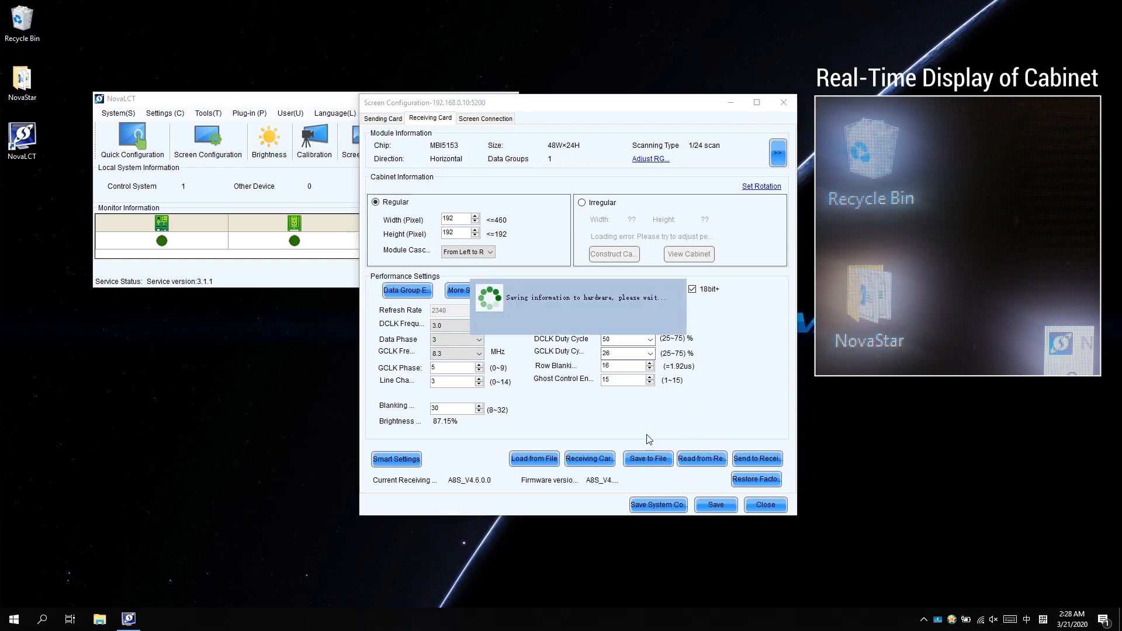